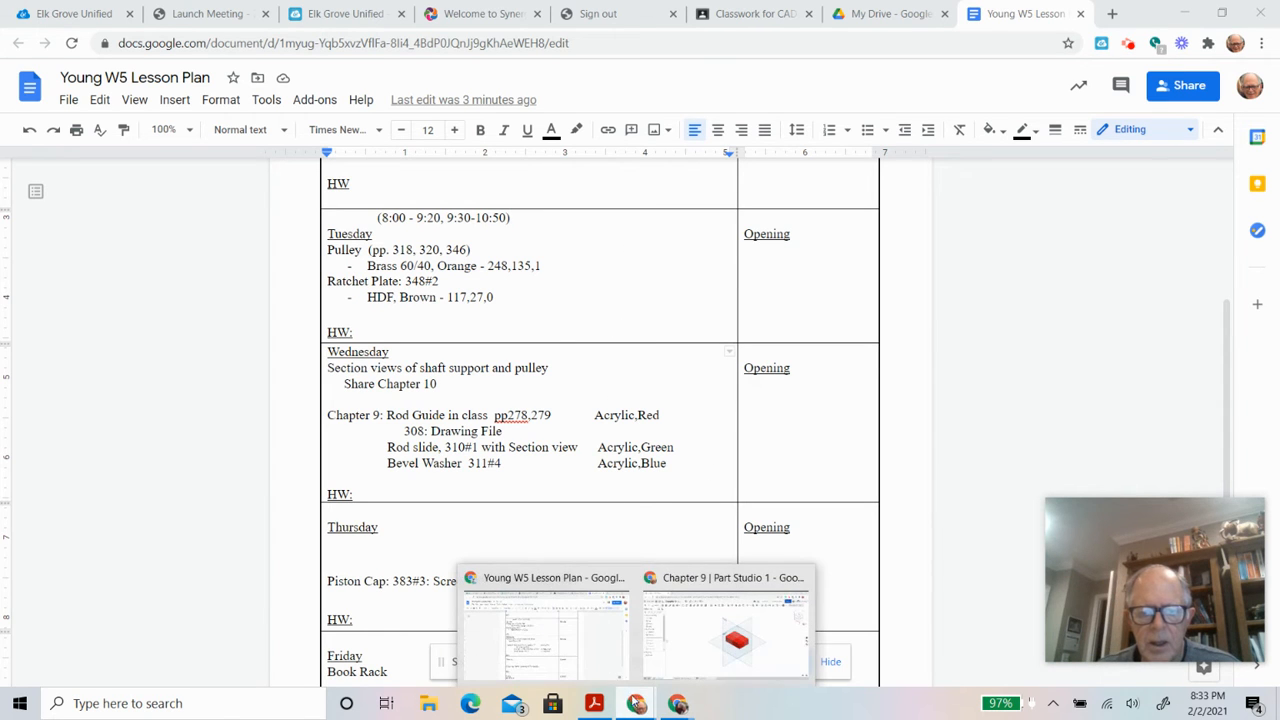
- Switch from the lesson plan to the Chapter 9 Onshape rod guide Part Studio
left_click(724, 630)
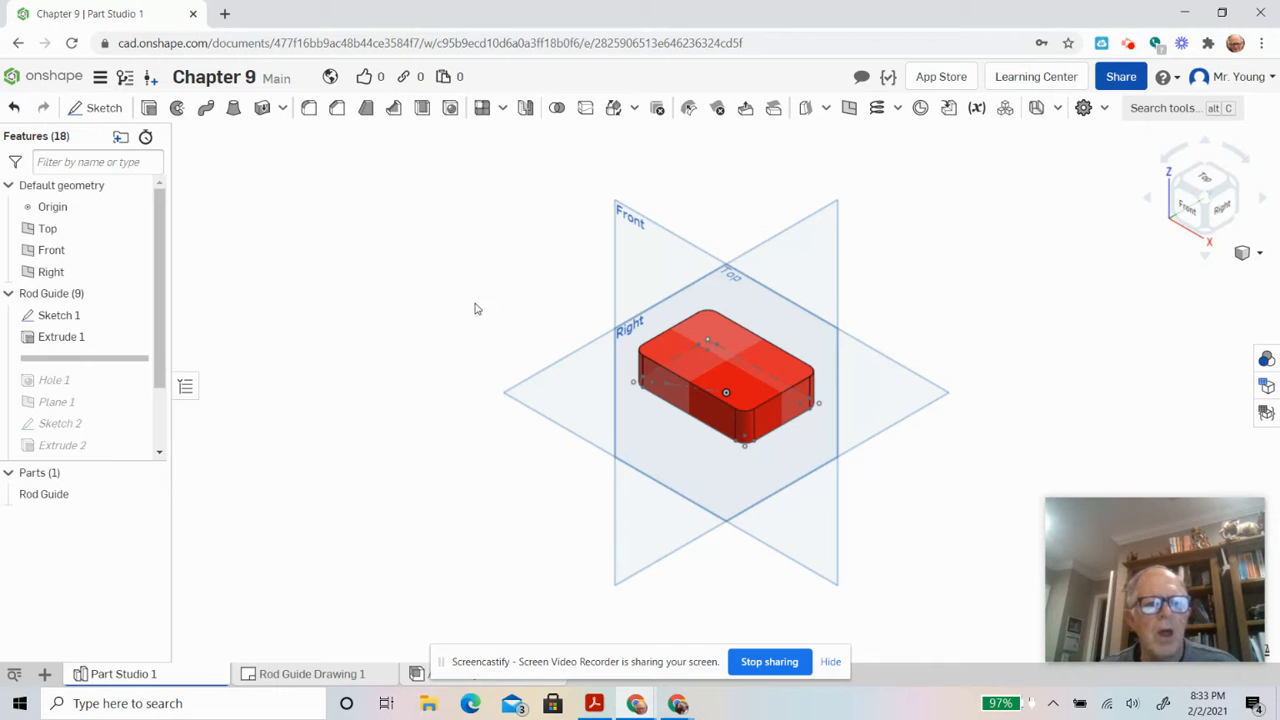
left_click(600, 702)
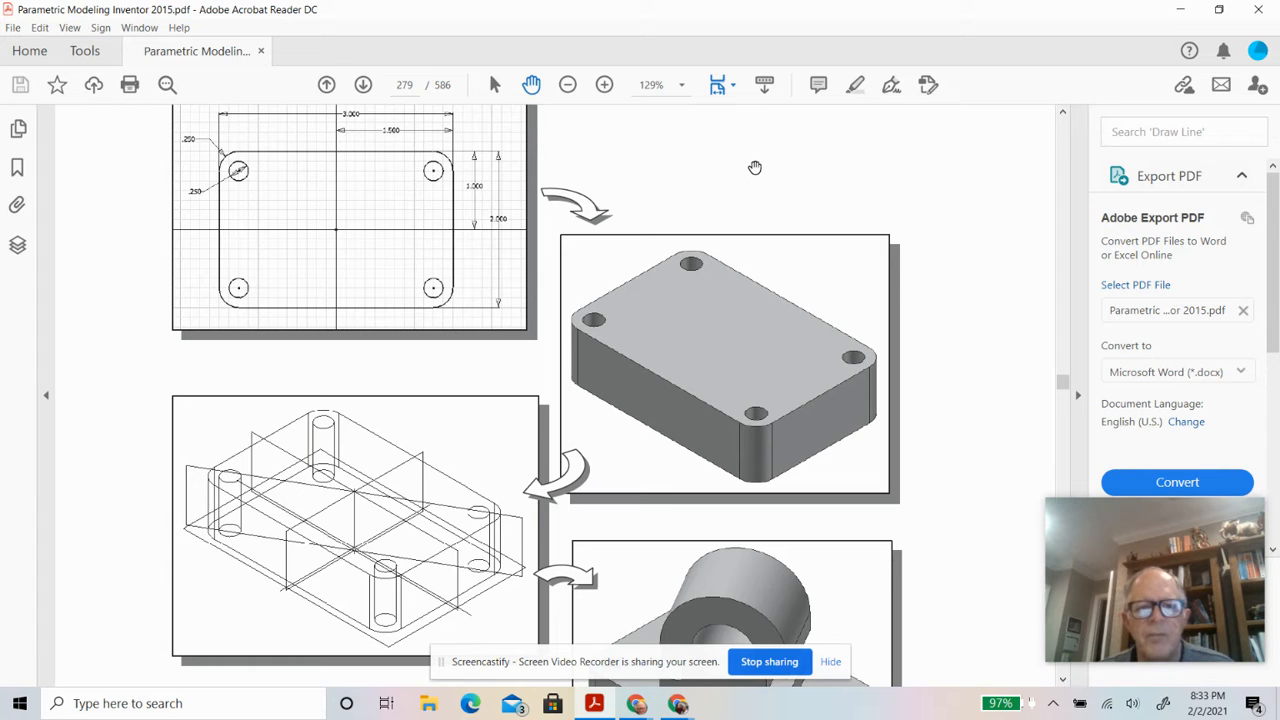
scroll("down", 3)
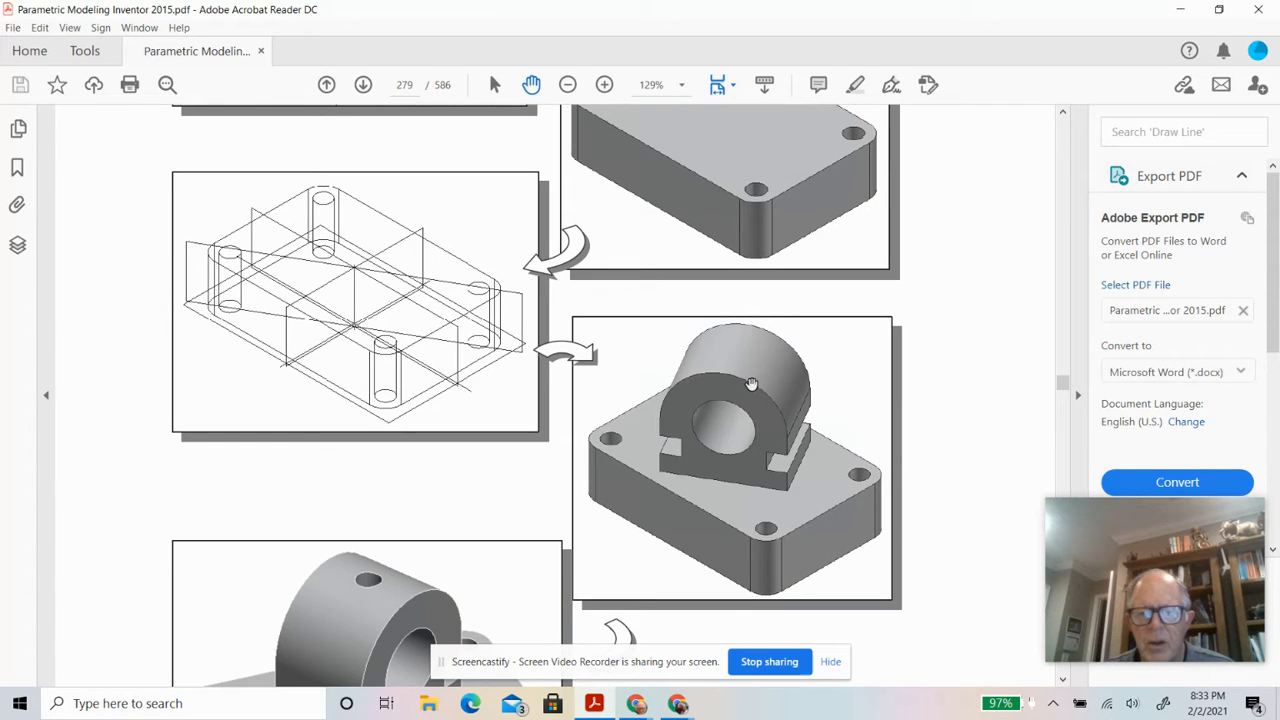
mouse_move(756, 420)
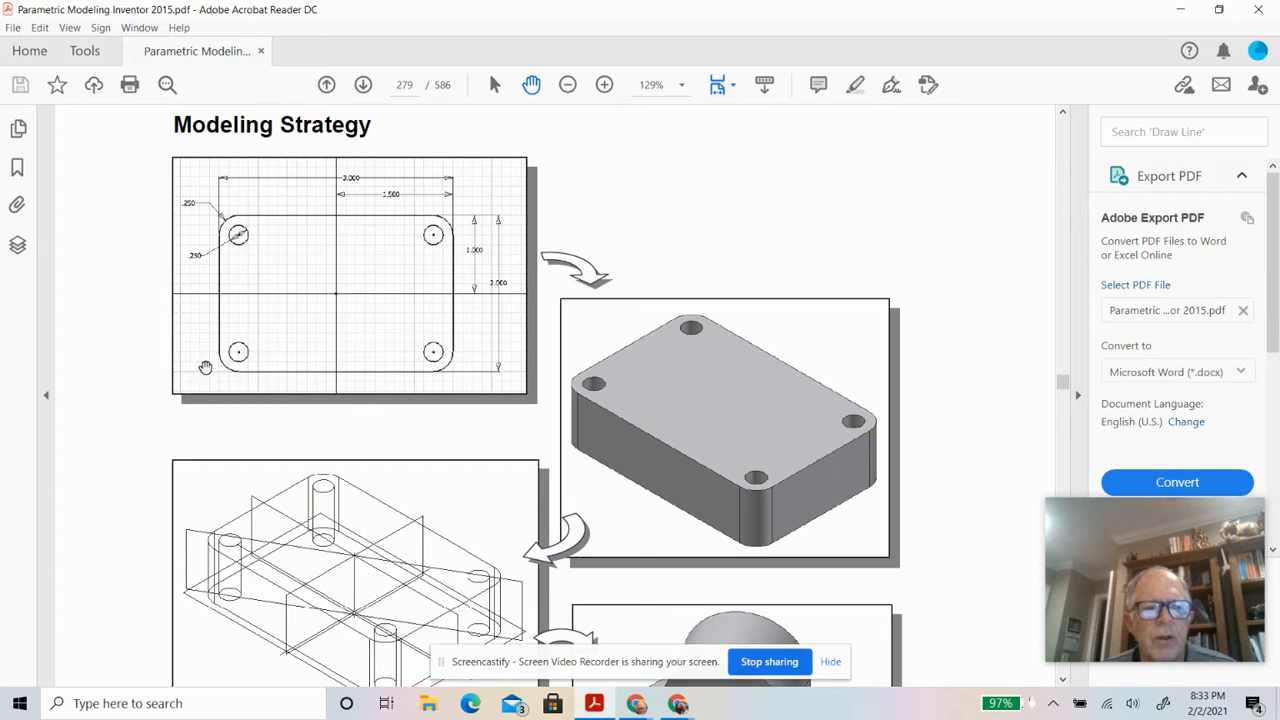
mouse_move(442, 212)
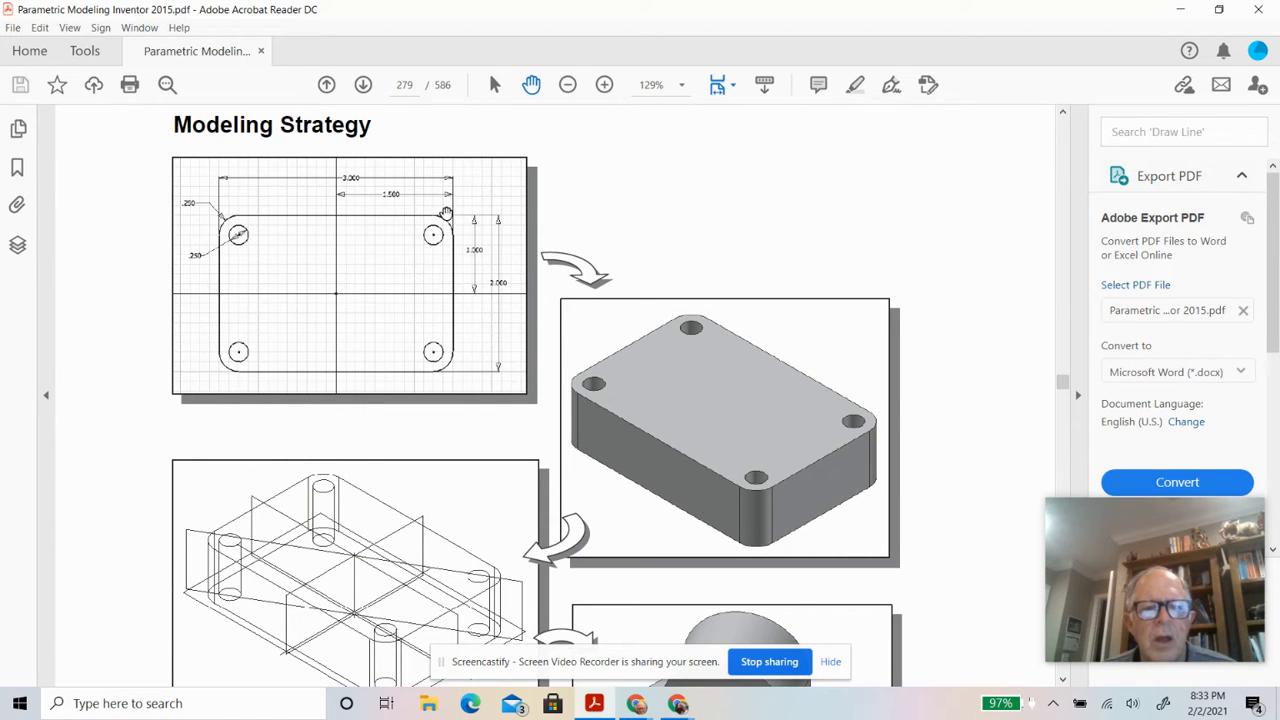
mouse_move(350, 260)
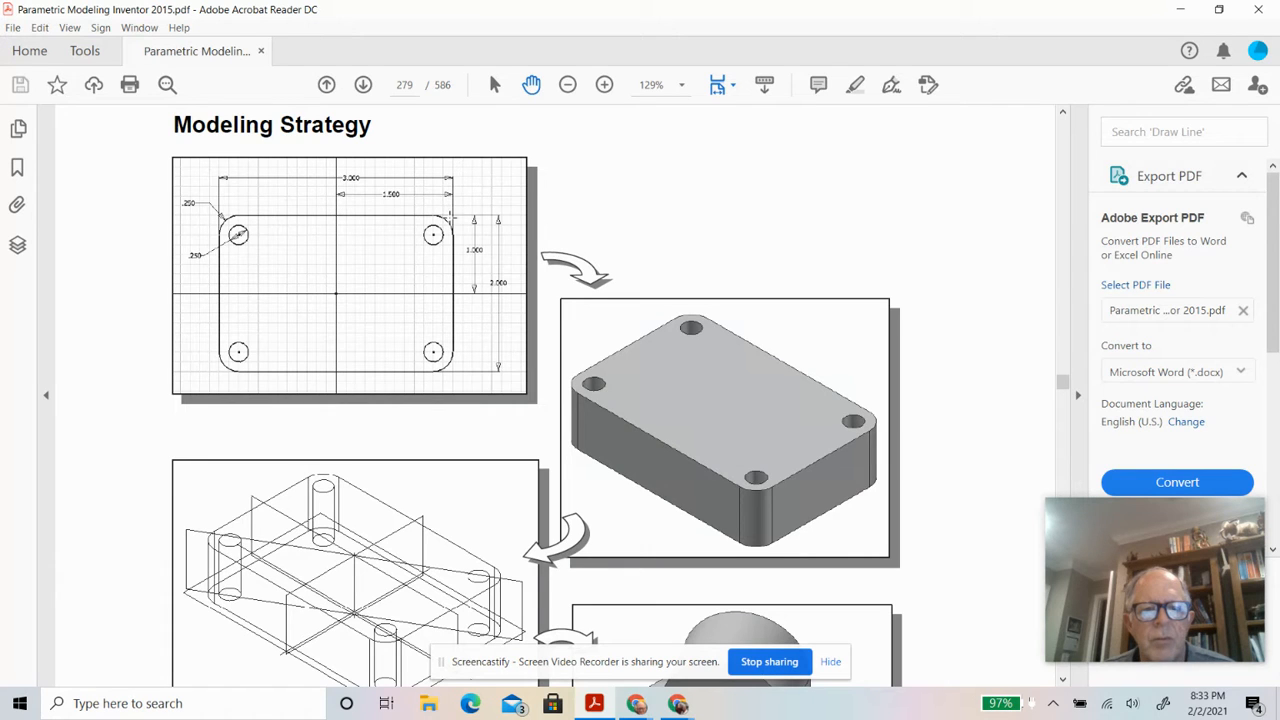
mouse_move(338, 294)
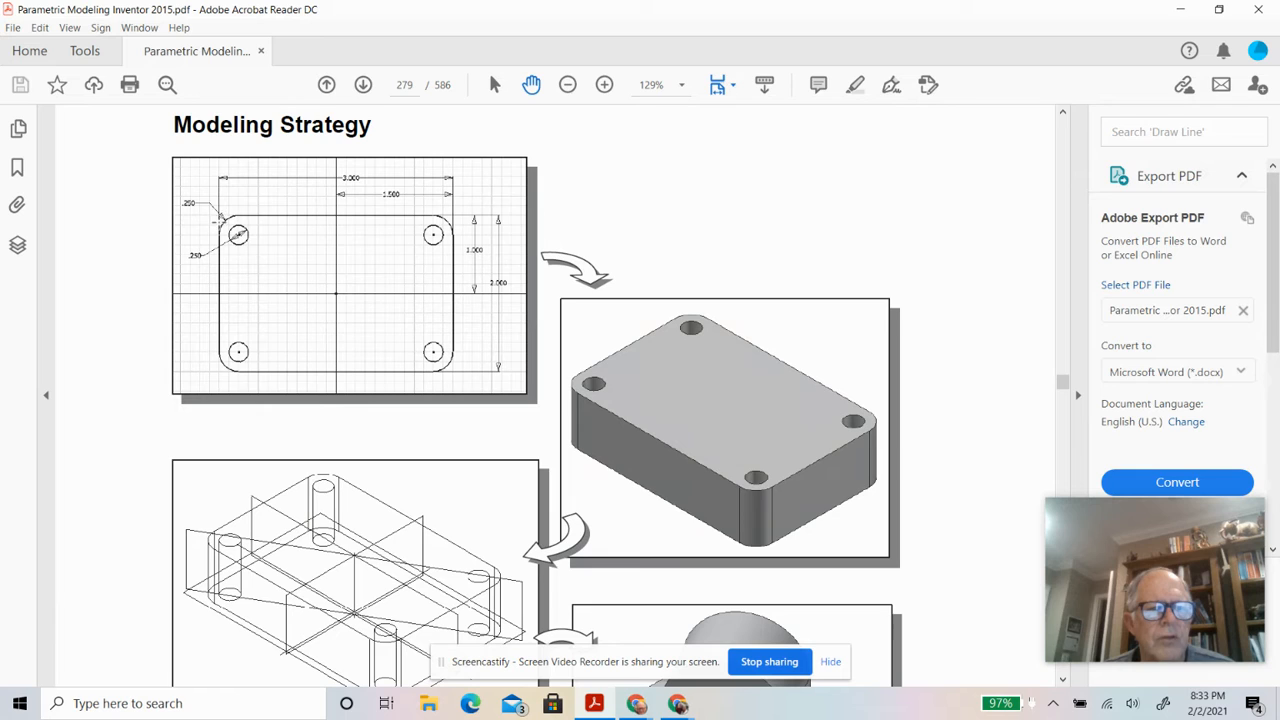
mouse_move(242, 236)
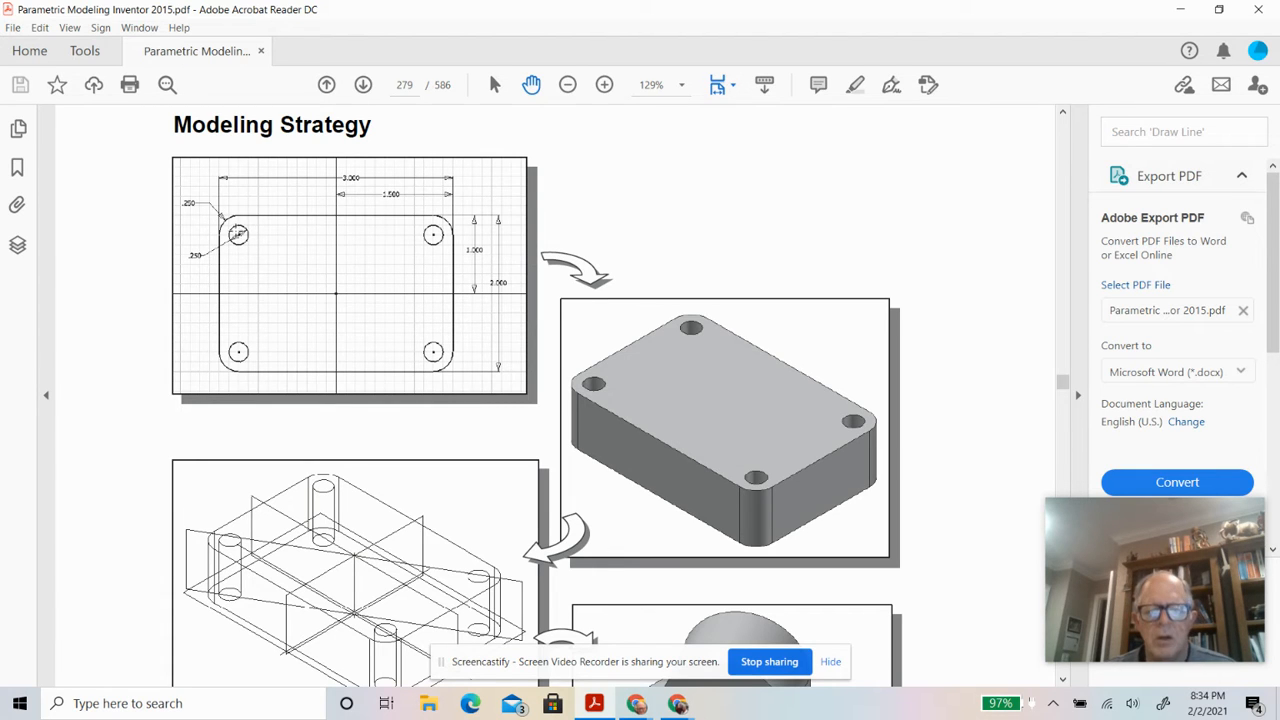
mouse_move(628, 704)
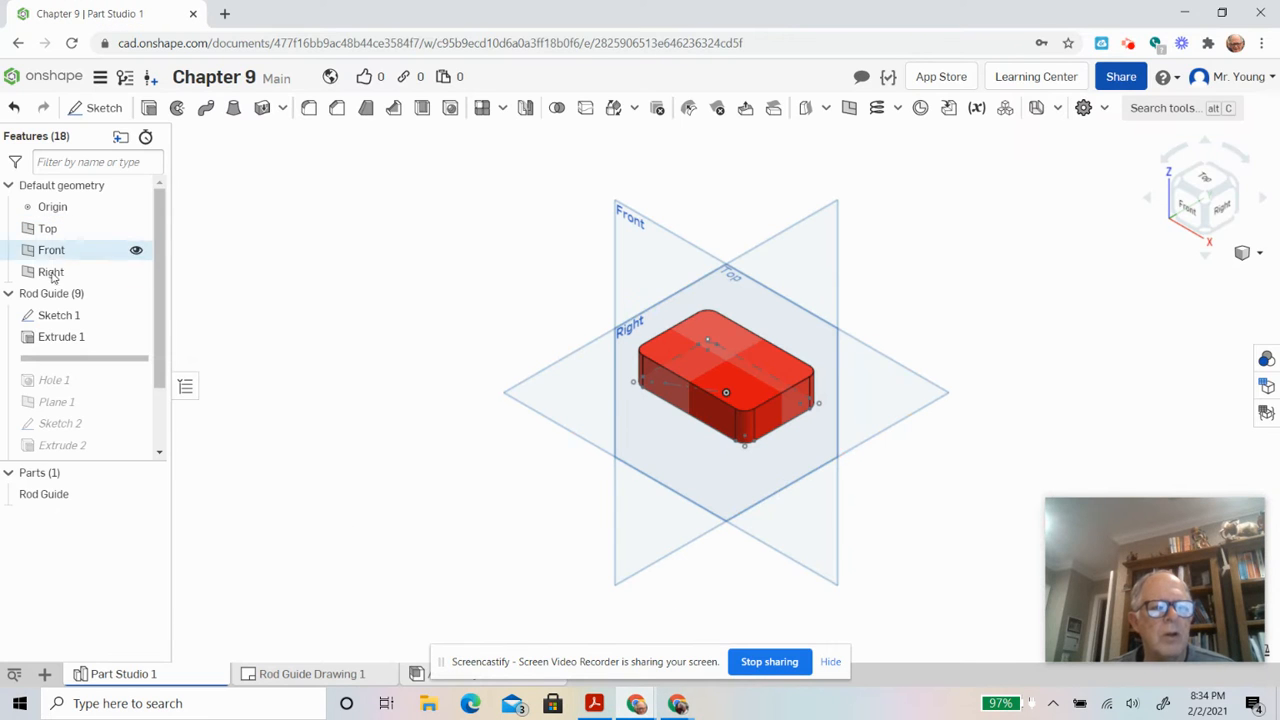
double_click(60, 316)
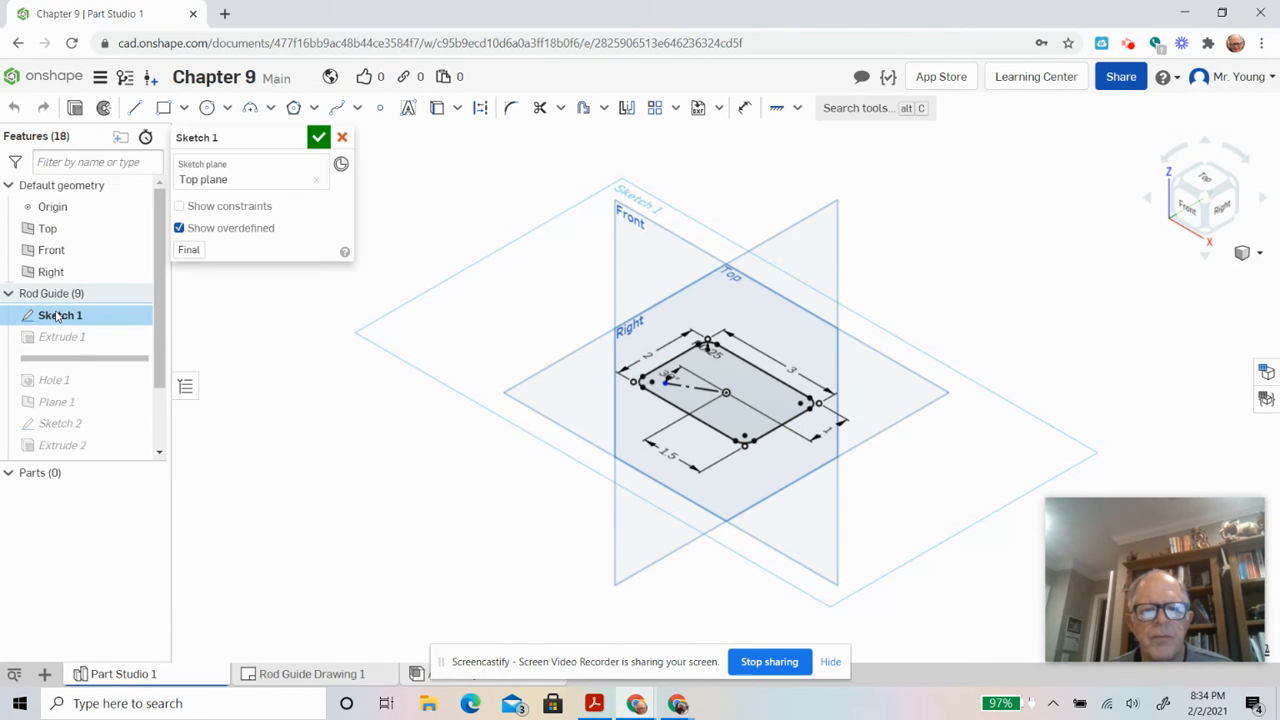
mouse_move(436, 270)
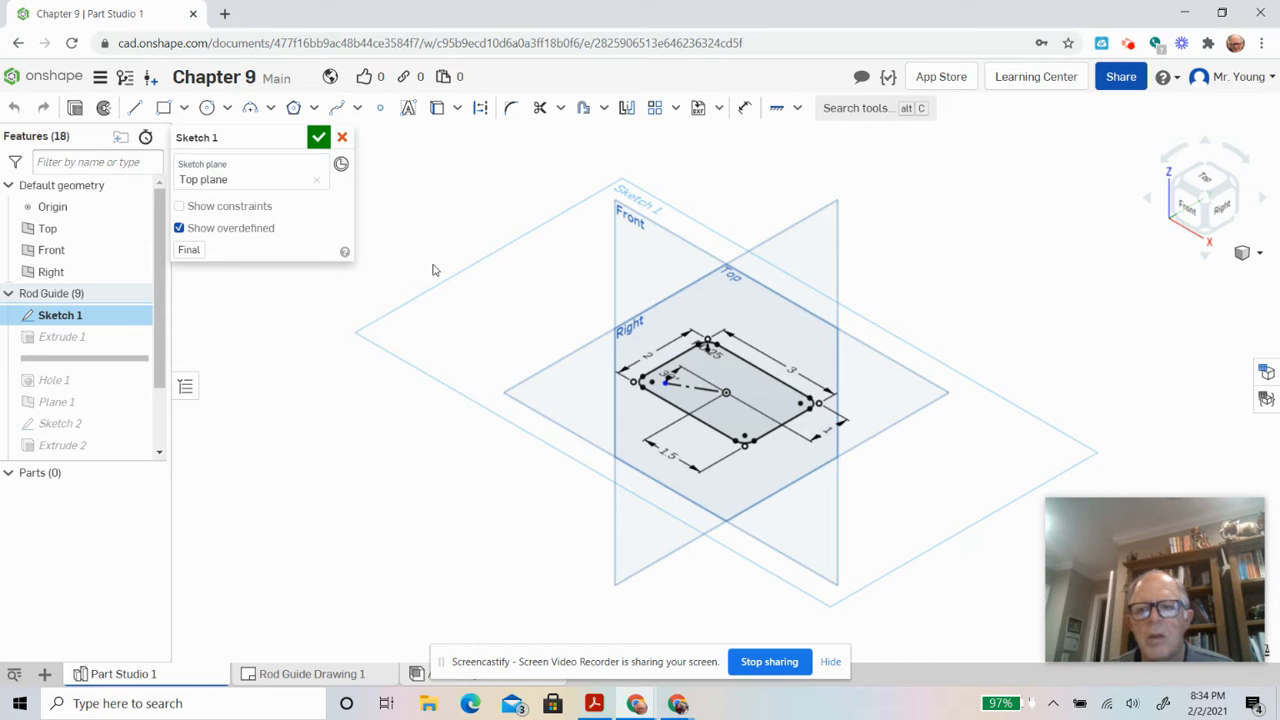
mouse_move(1162, 212)
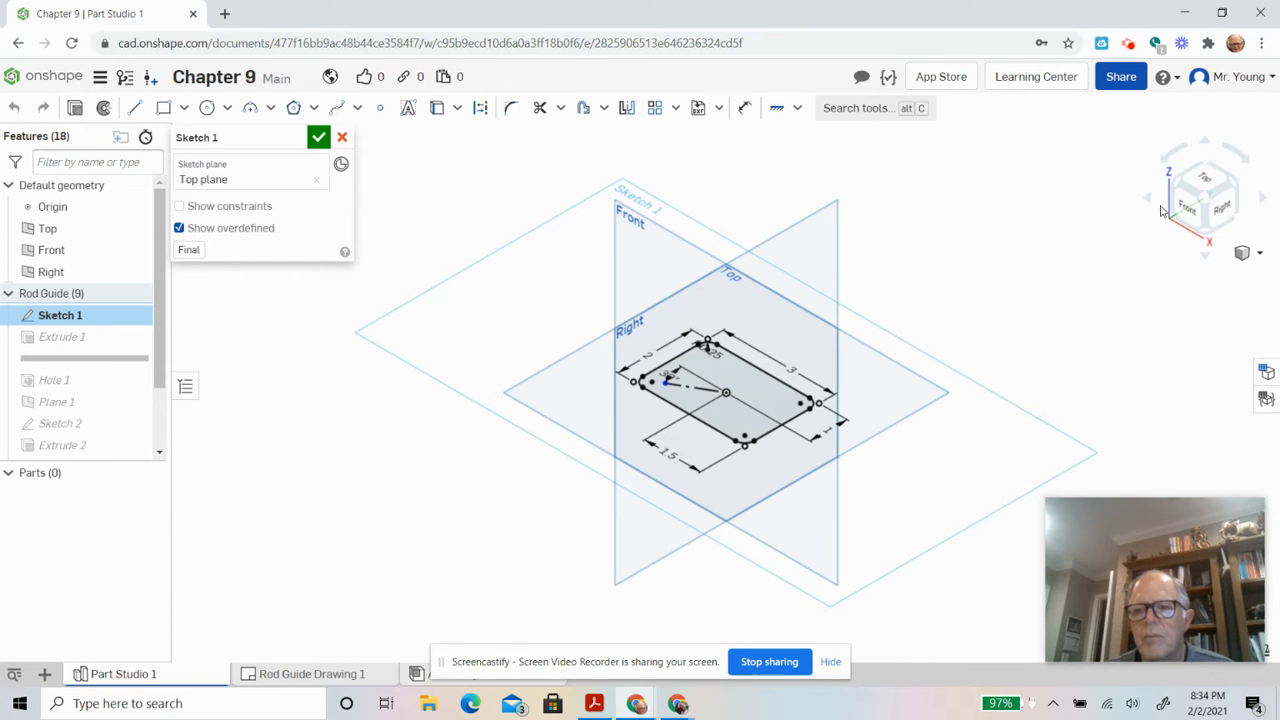
mouse_move(1188, 210)
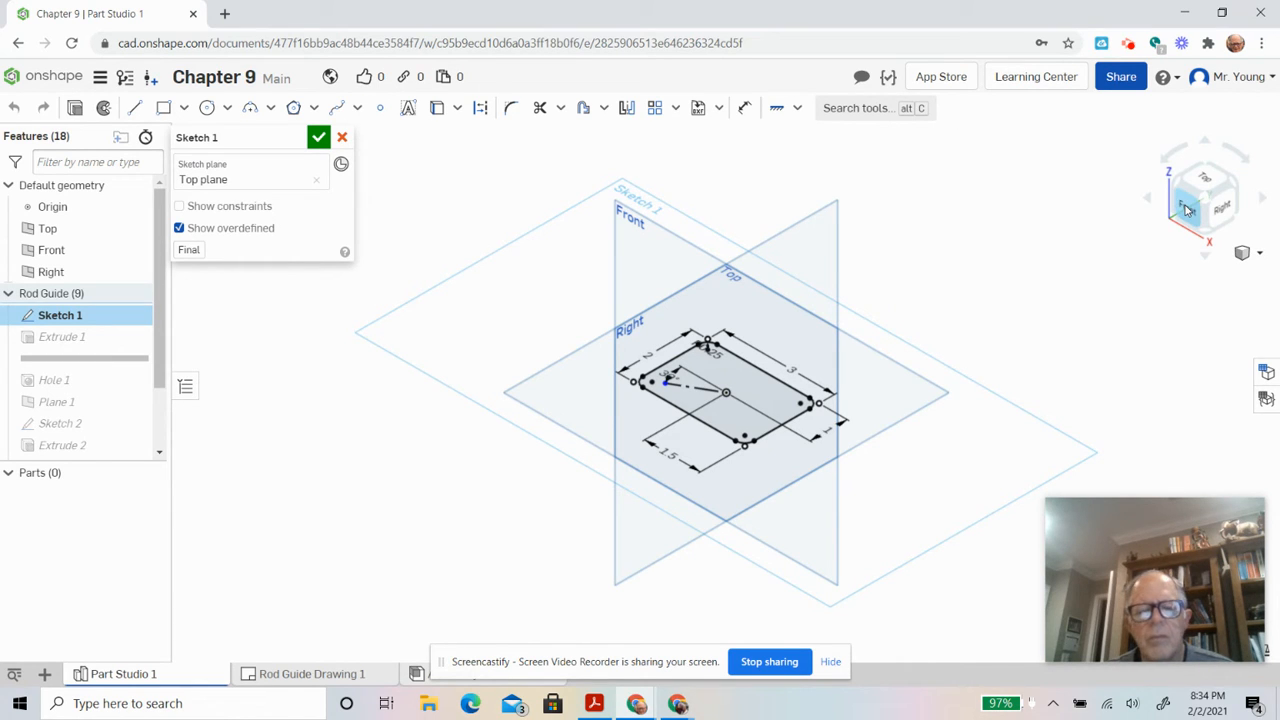
mouse_move(920, 280)
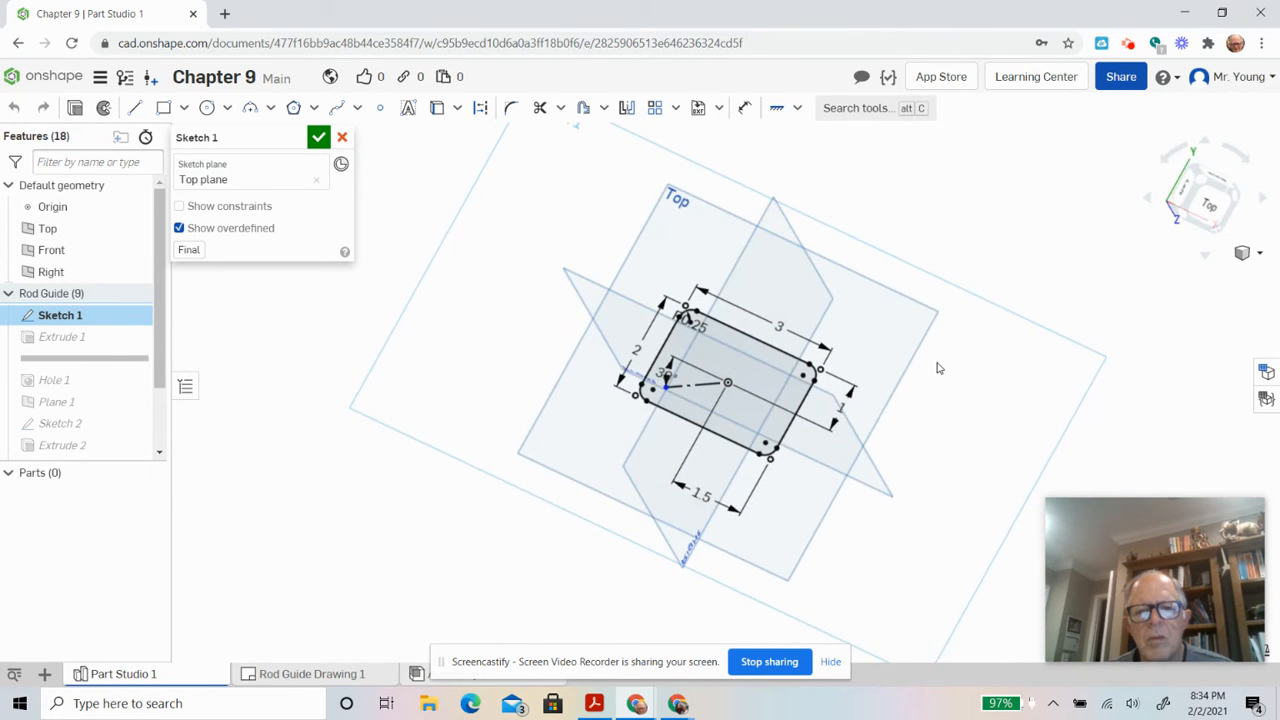
left_click_drag(938, 368, 872, 342)
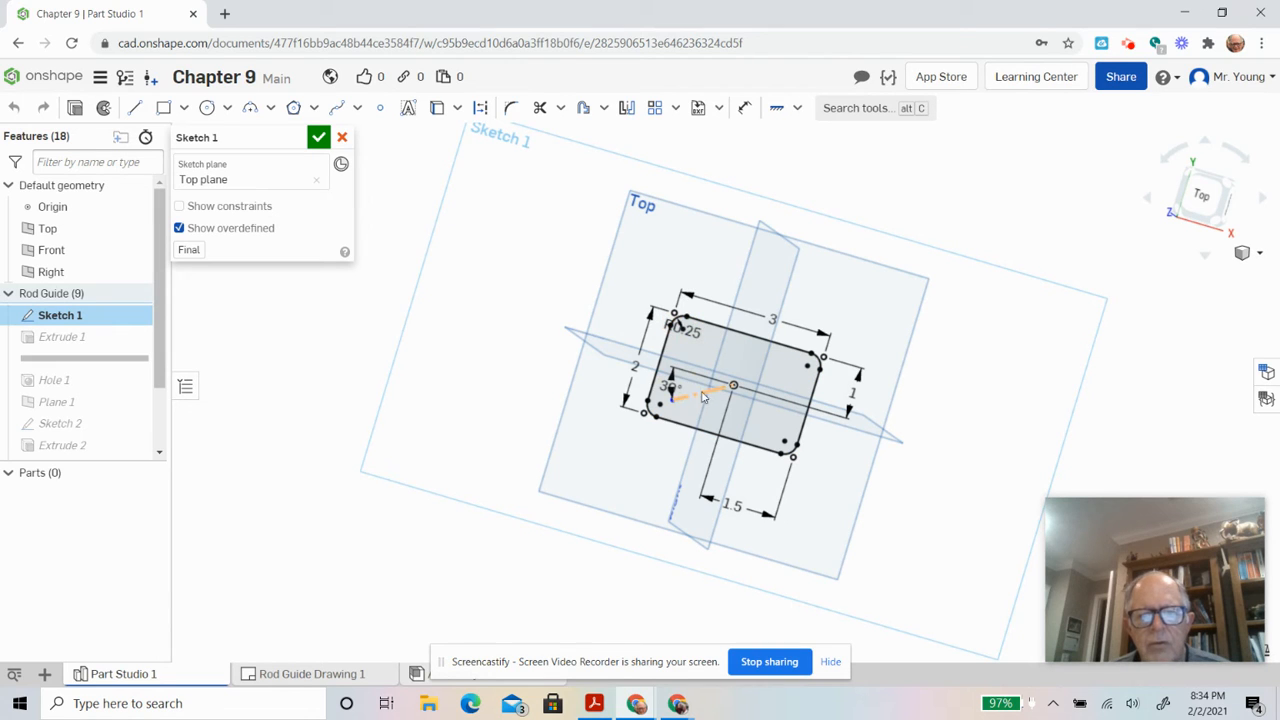
mouse_move(724, 390)
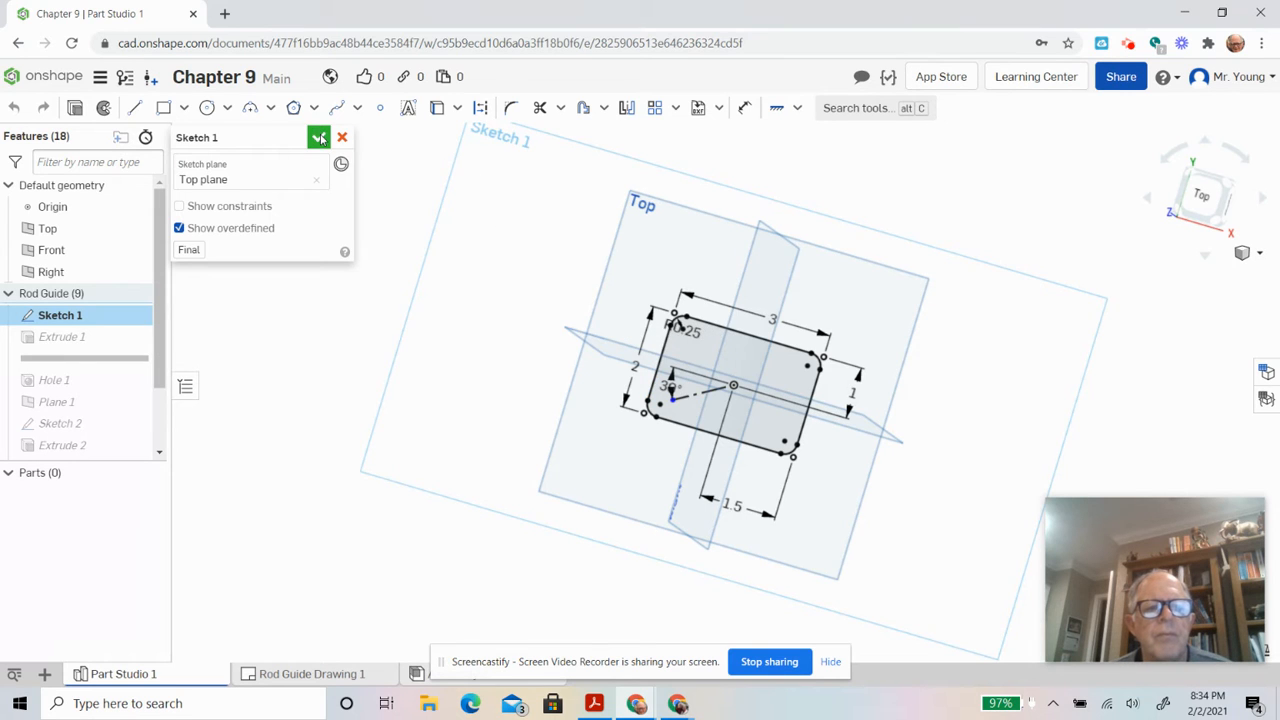
left_click(318, 136)
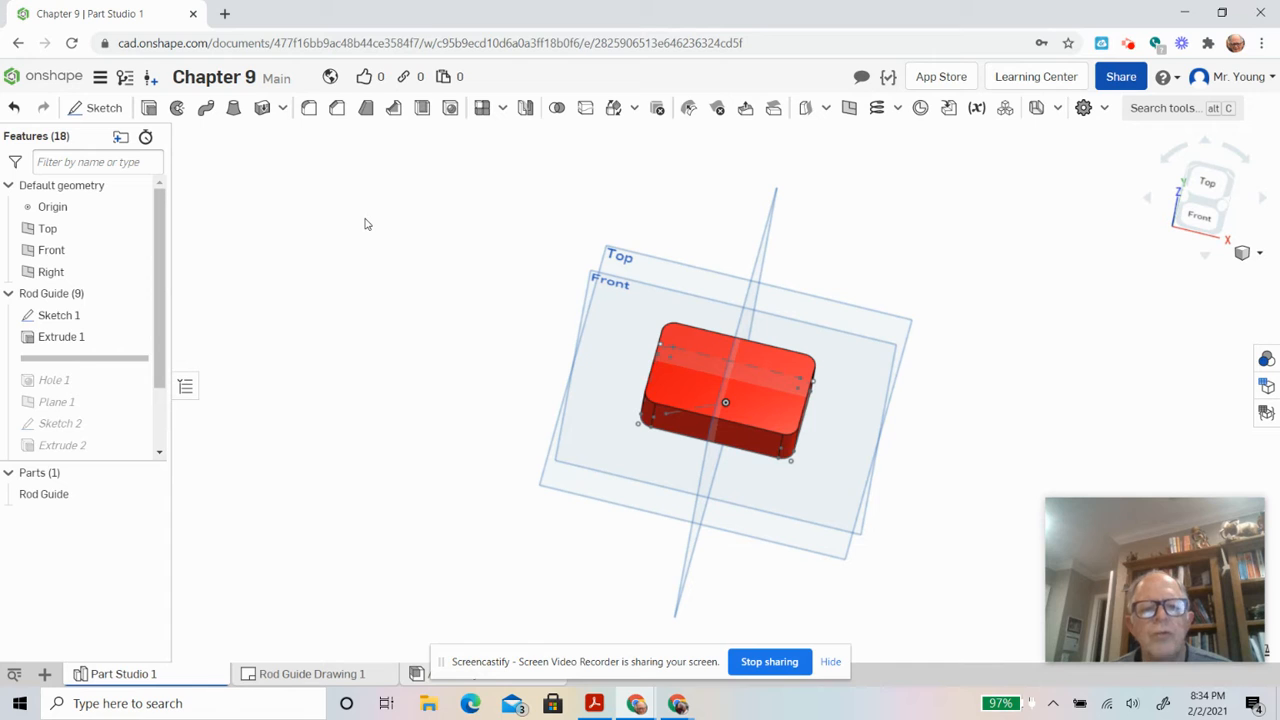
mouse_move(392, 172)
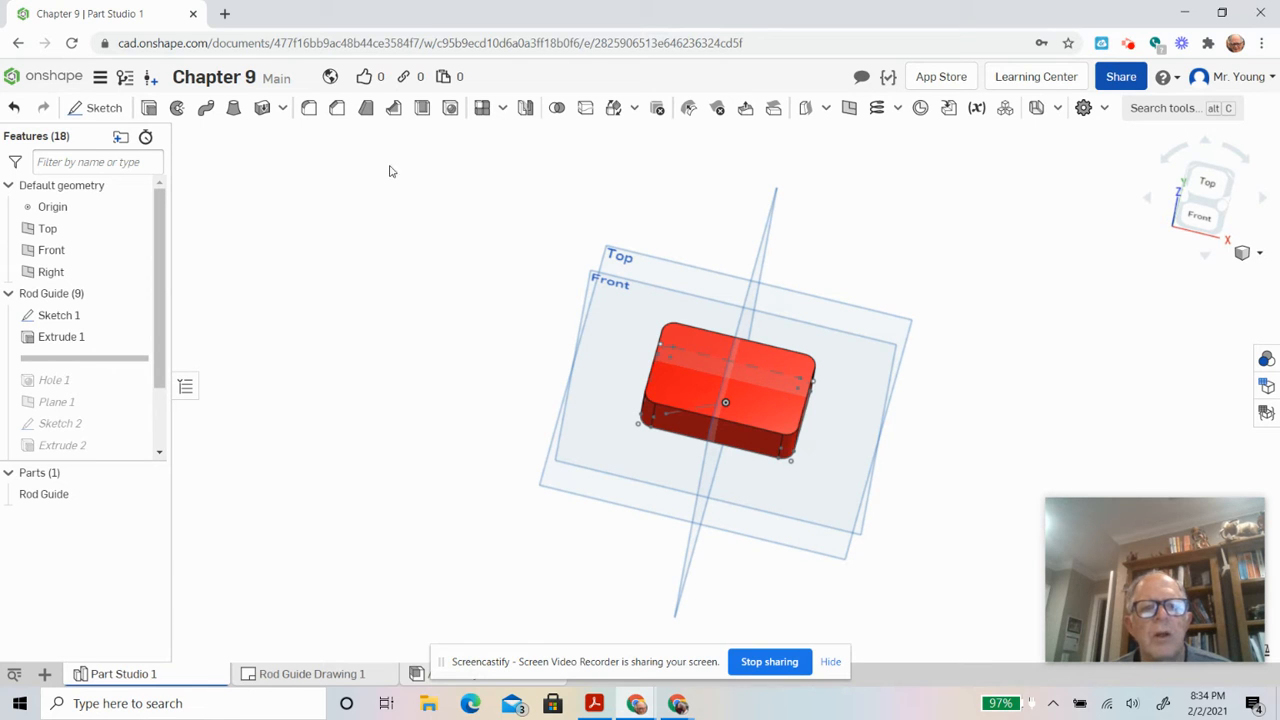
- Start a 0.25 in hole feature on the base plate and cancel it without applying
left_click(448, 108)
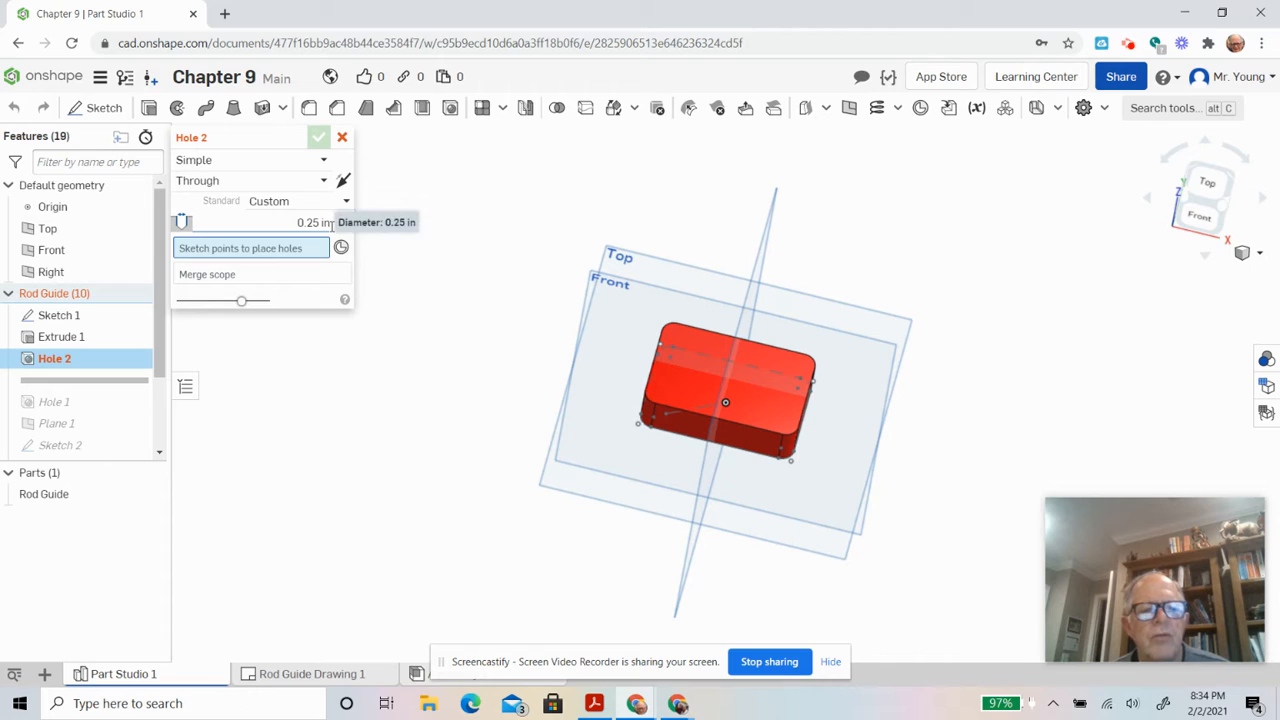
mouse_move(340, 248)
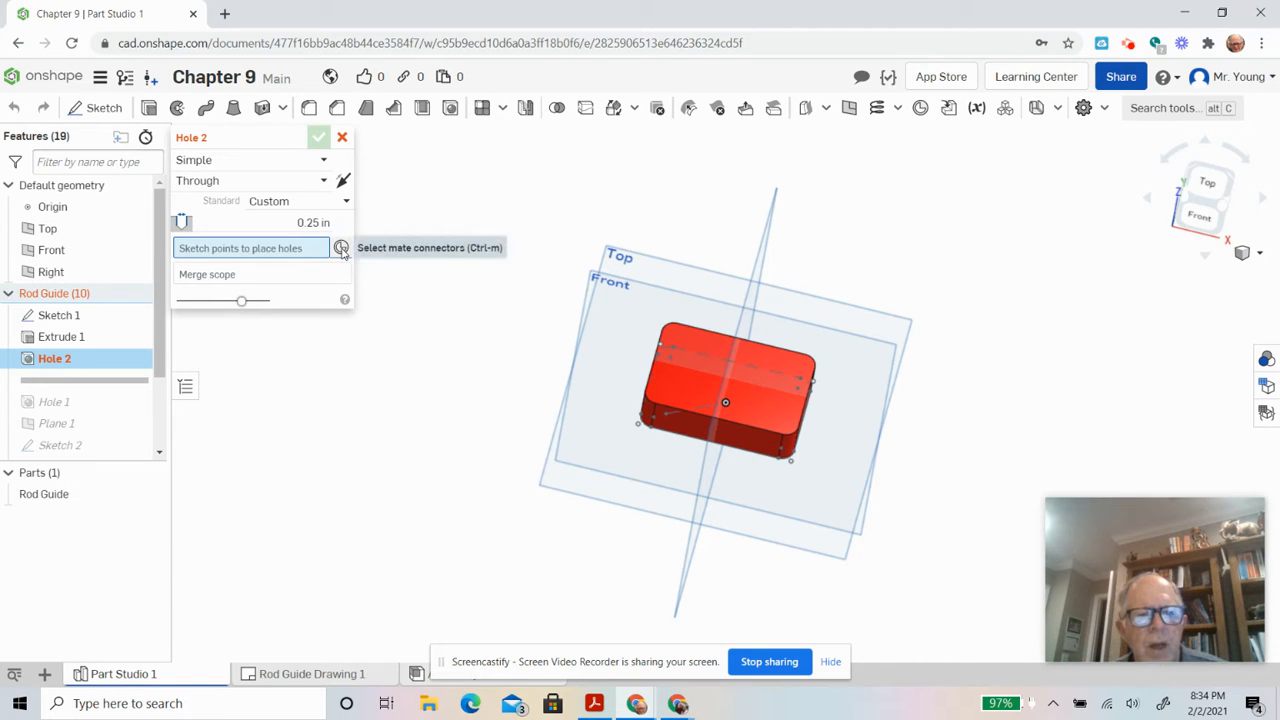
mouse_move(528, 268)
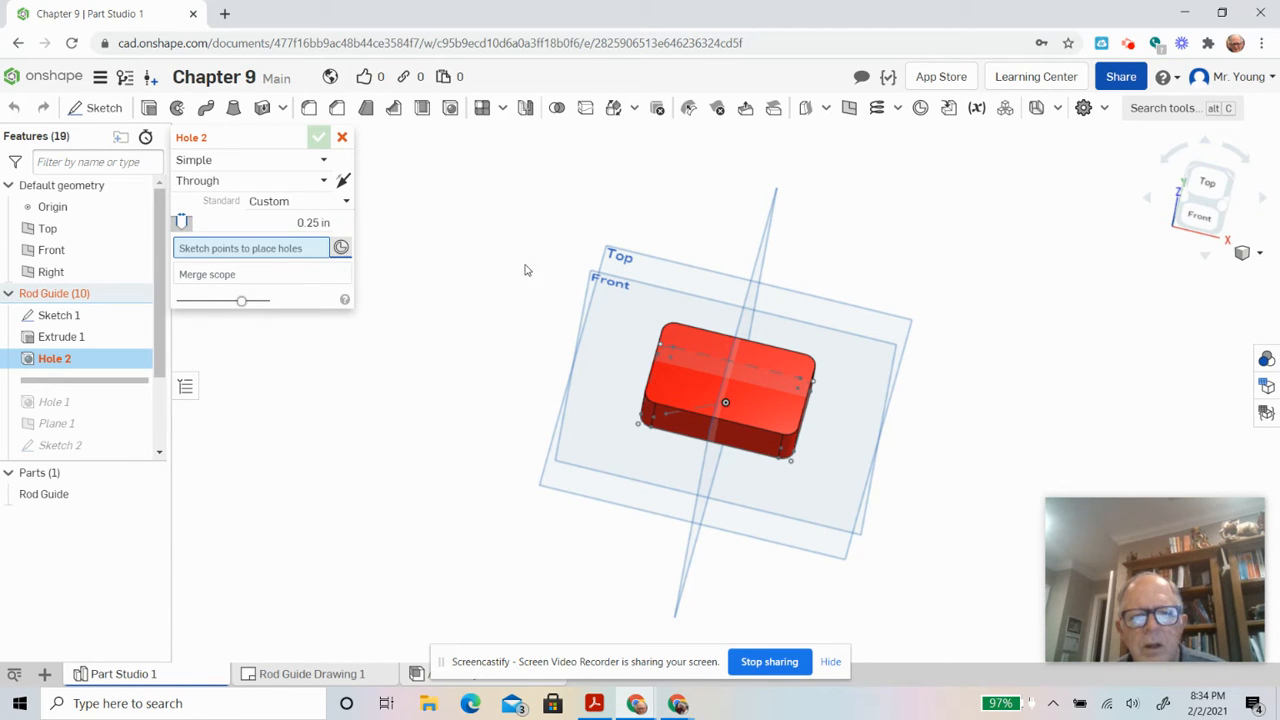
left_click(664, 330)
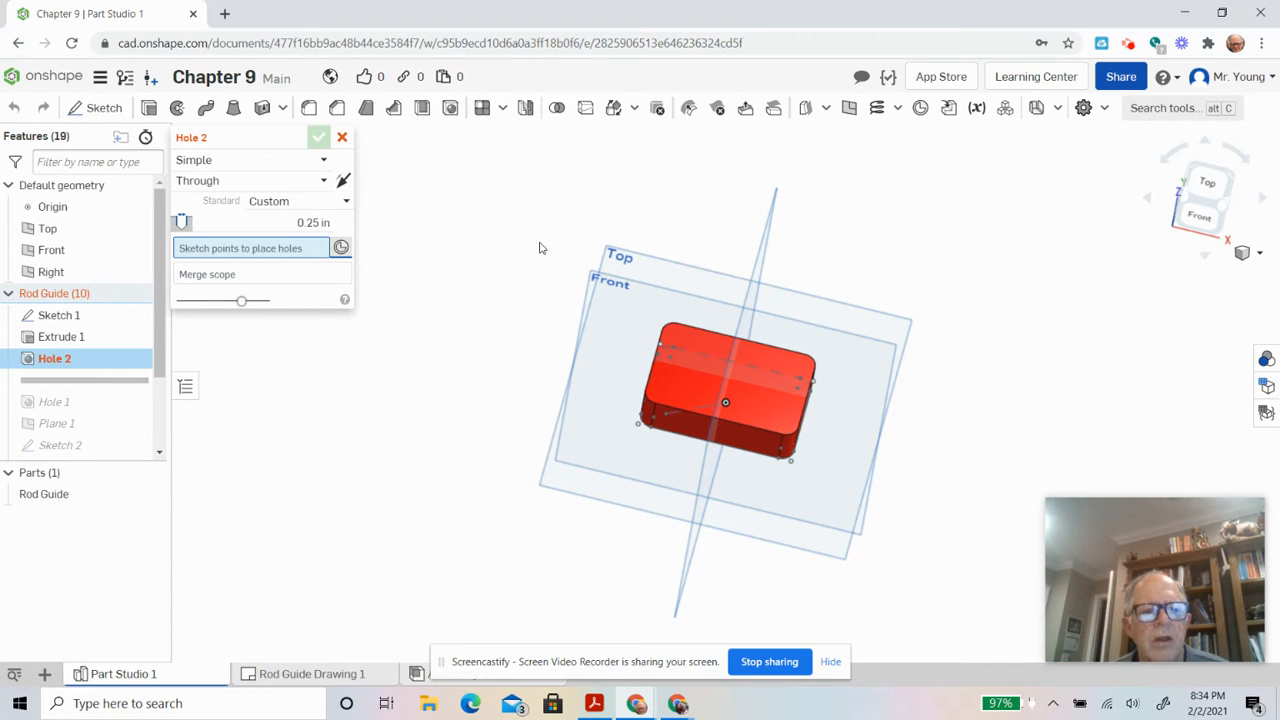
left_click(342, 136)
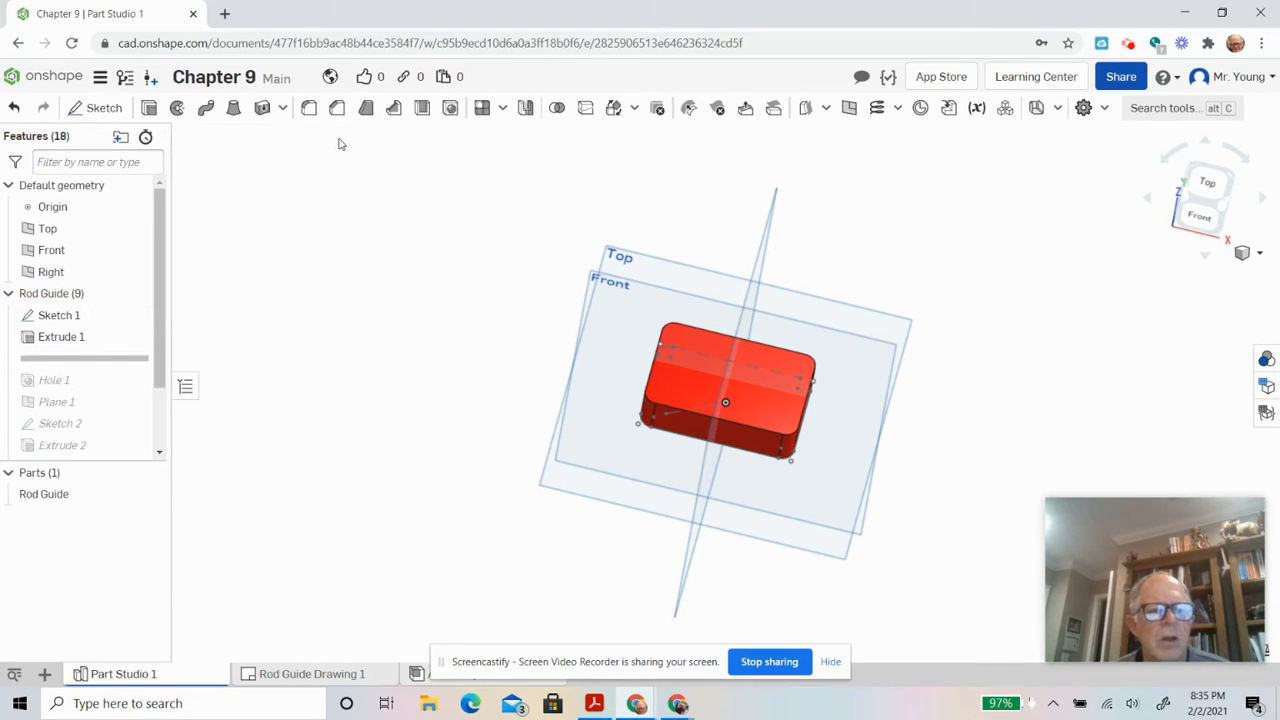
mouse_move(114, 366)
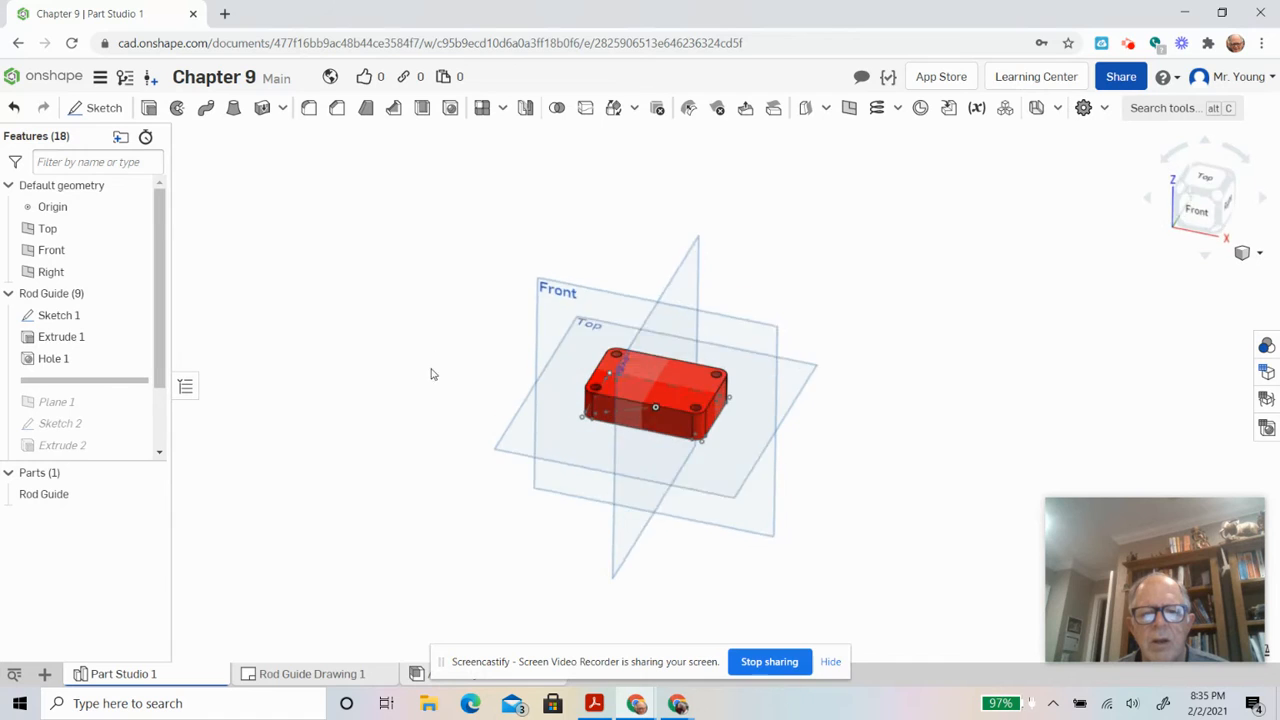
left_click_drag(656, 408, 638, 404)
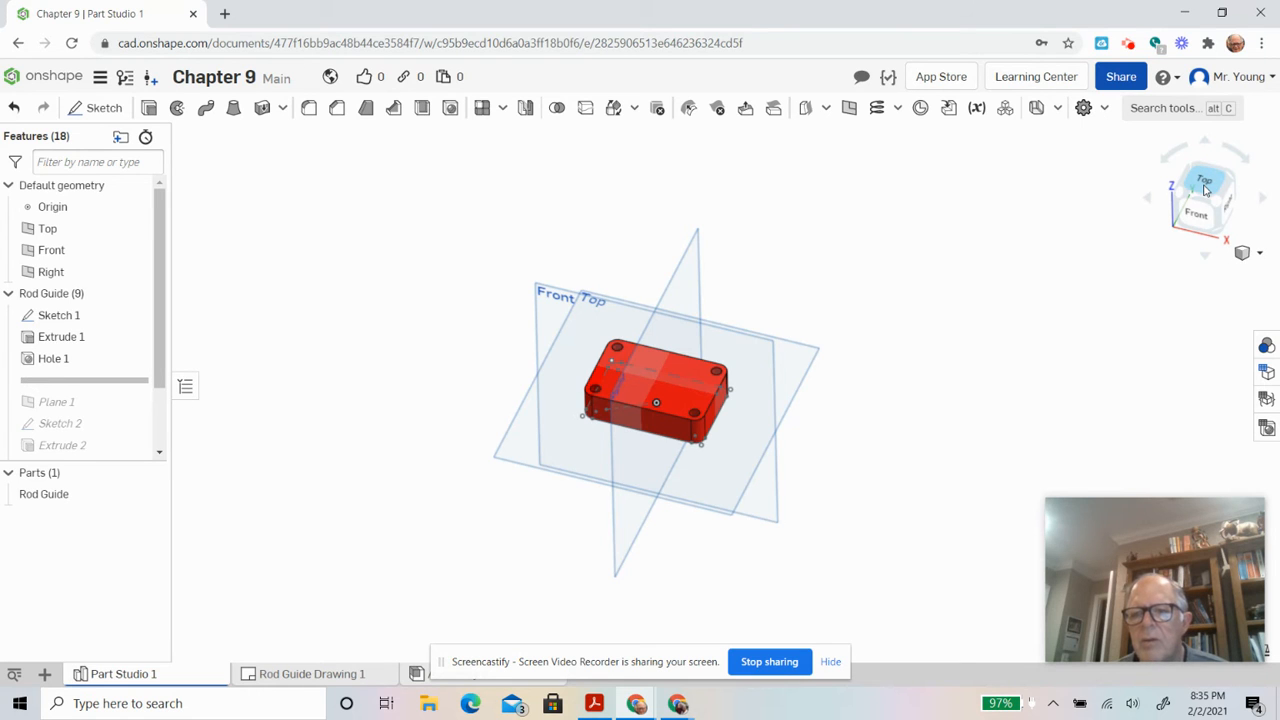
left_click(1206, 180)
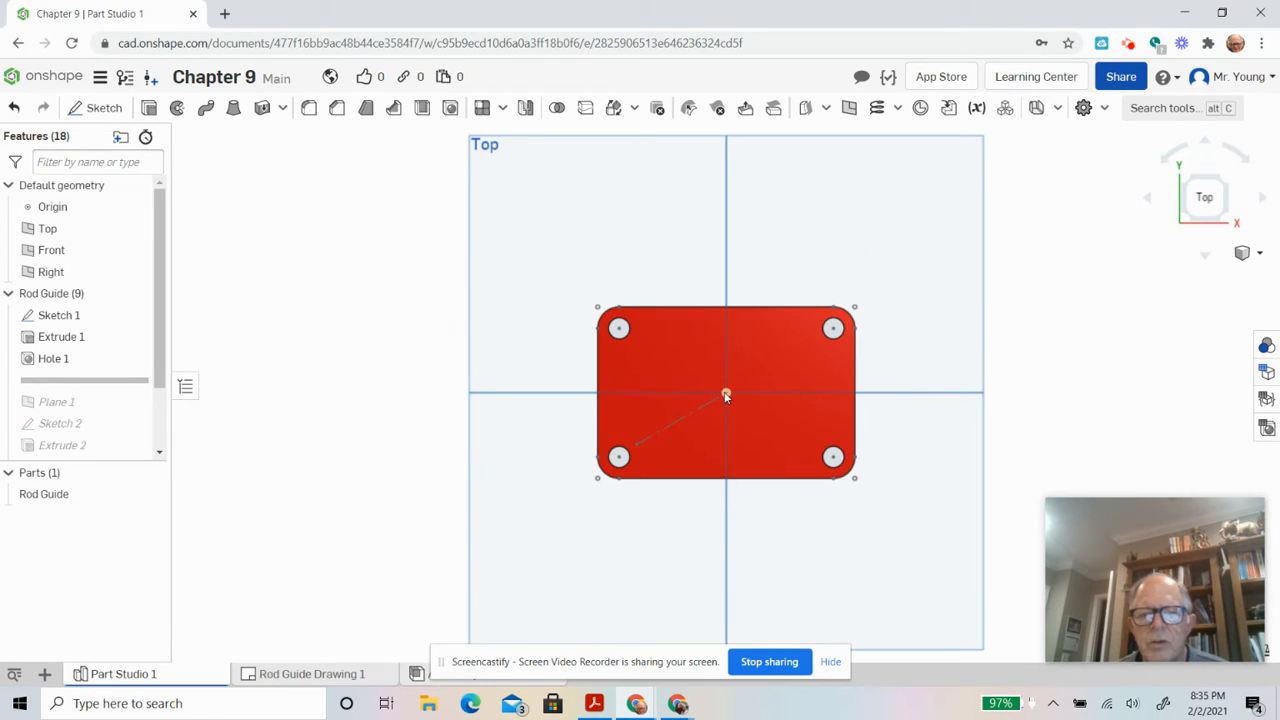
mouse_move(648, 408)
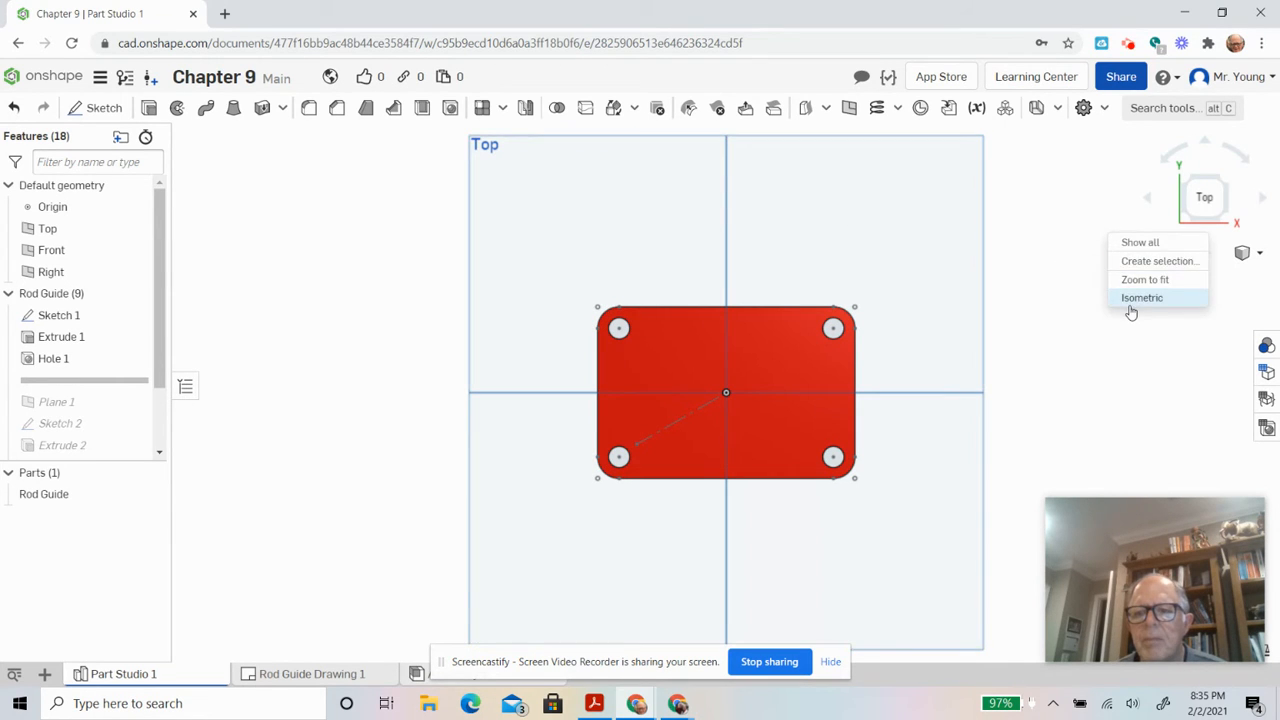
left_click(1142, 296)
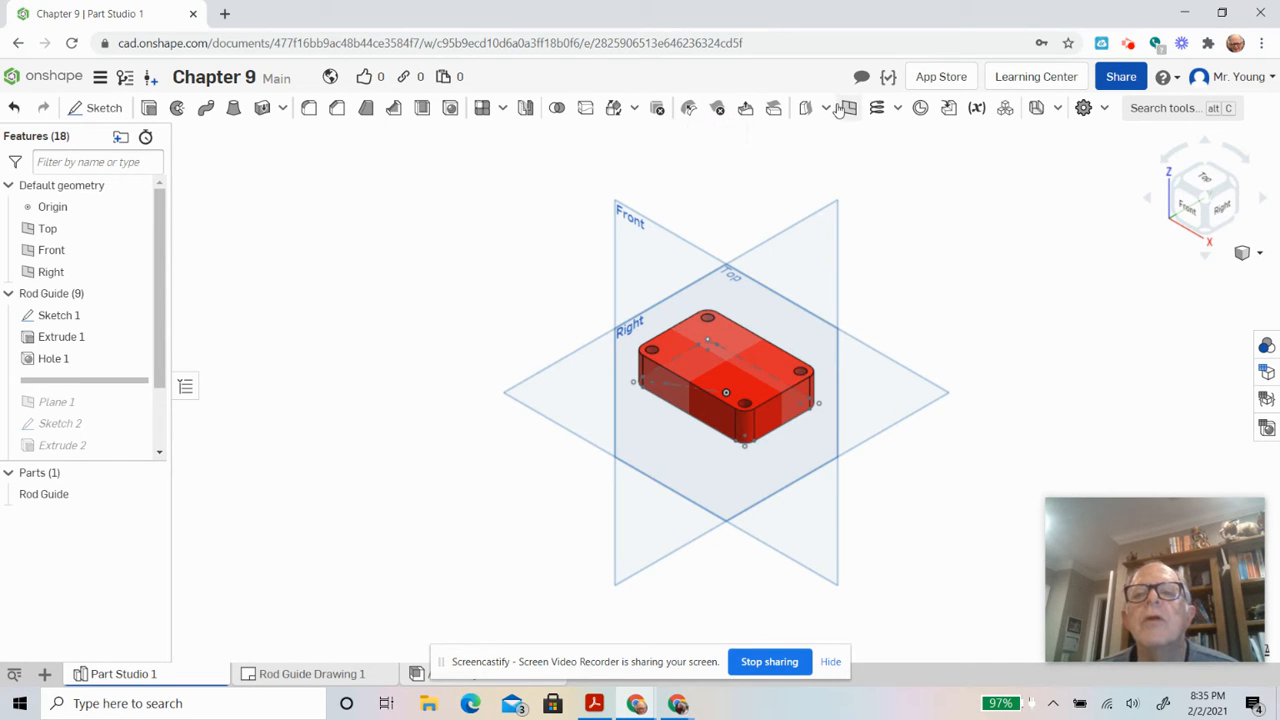
mouse_move(844, 108)
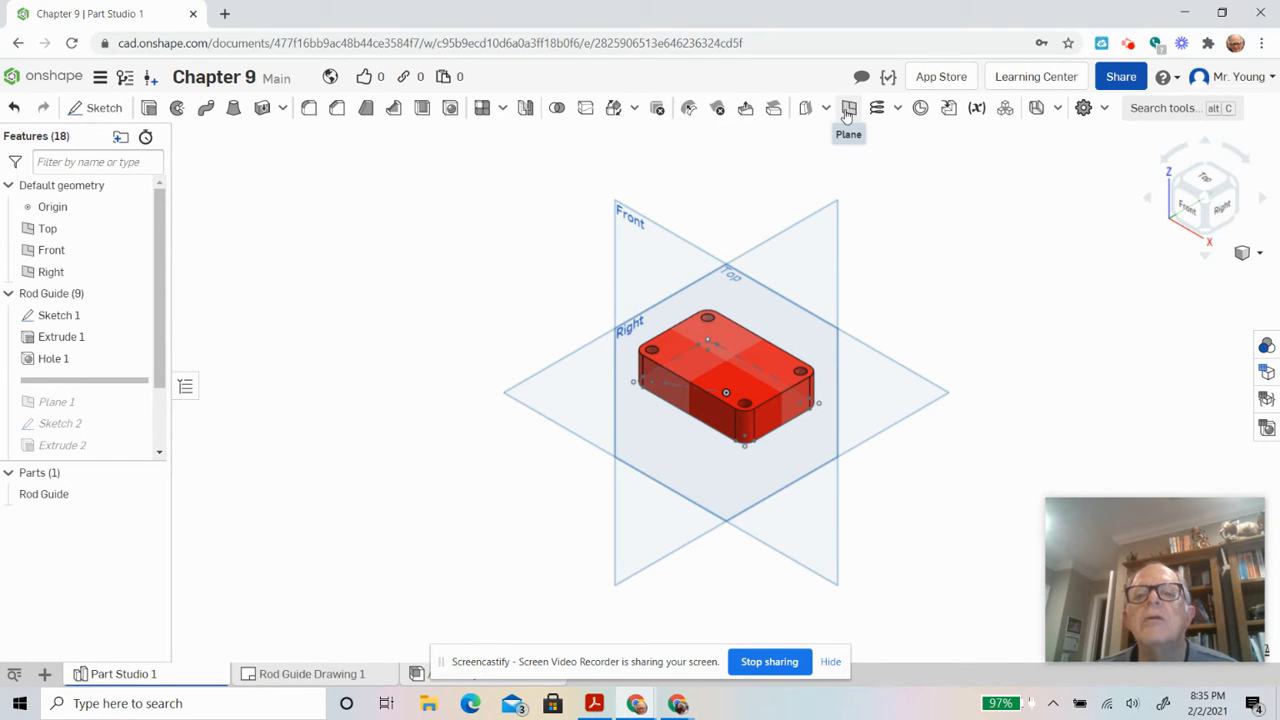
- Create Plane 3 as a line-angle plane through a Sketch 1 edge, then begin a new sketch
left_click(848, 108)
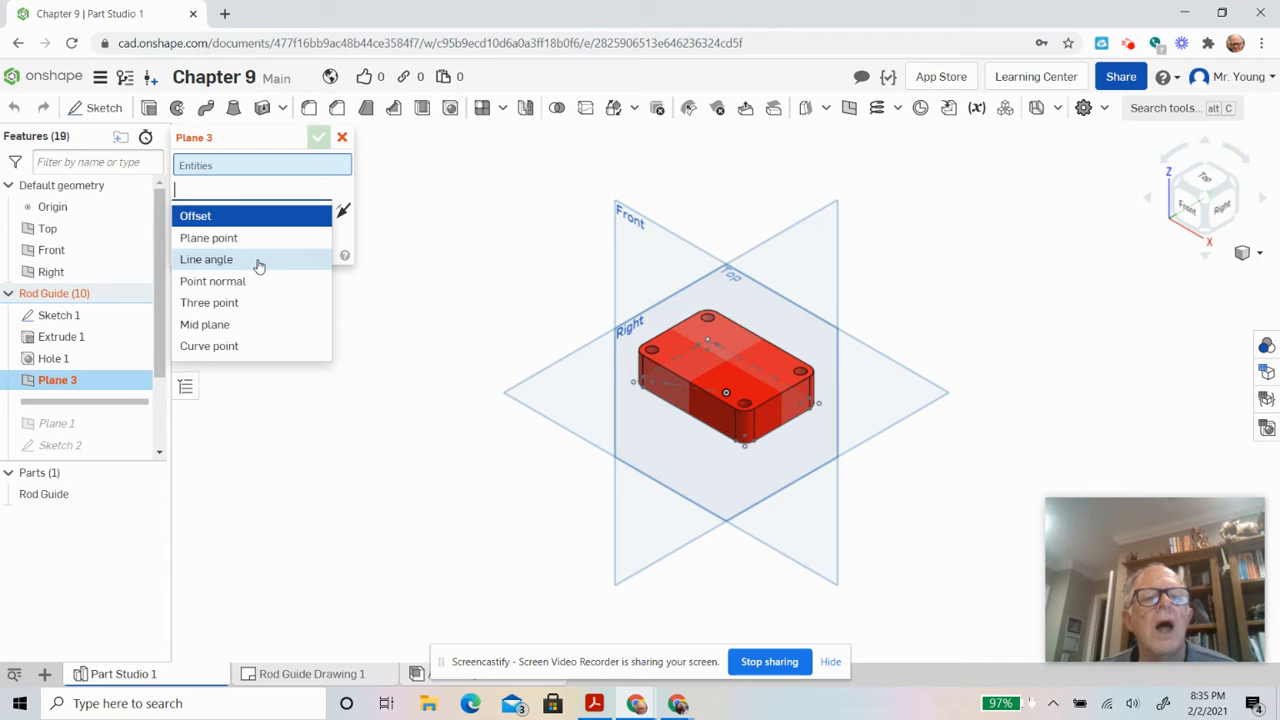
left_click(206, 260)
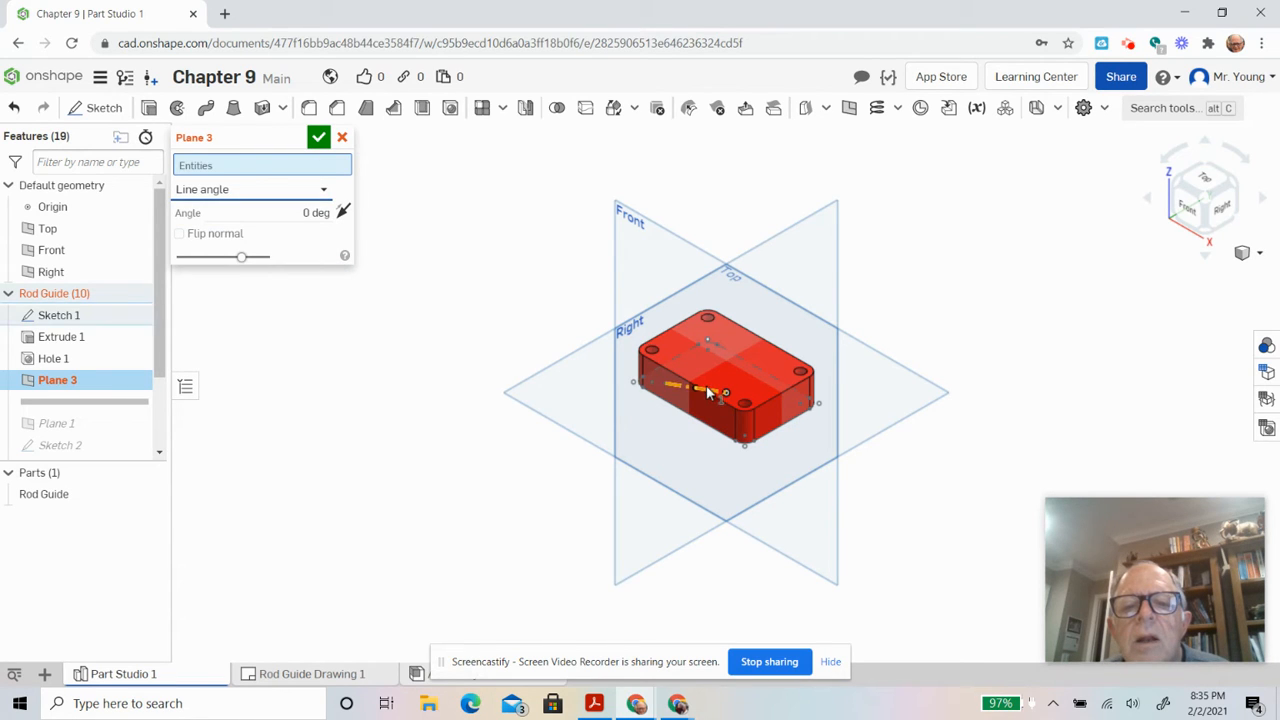
left_click(704, 388)
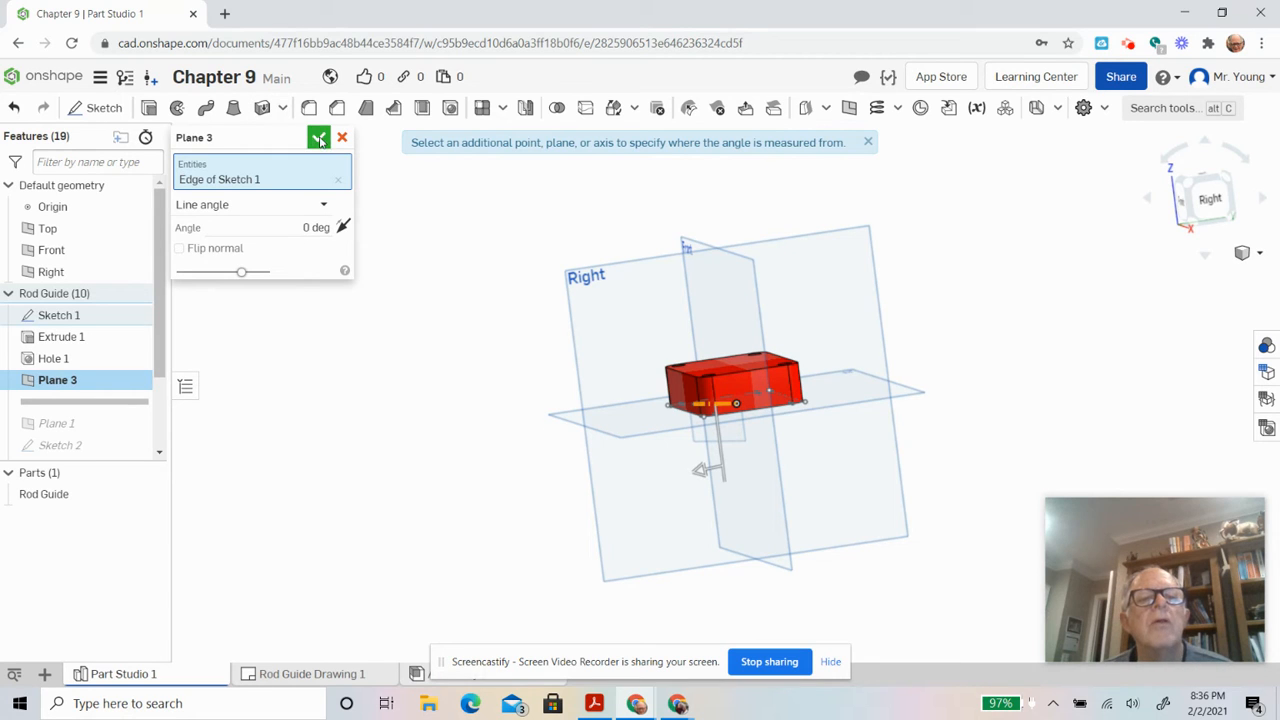
left_click(320, 136)
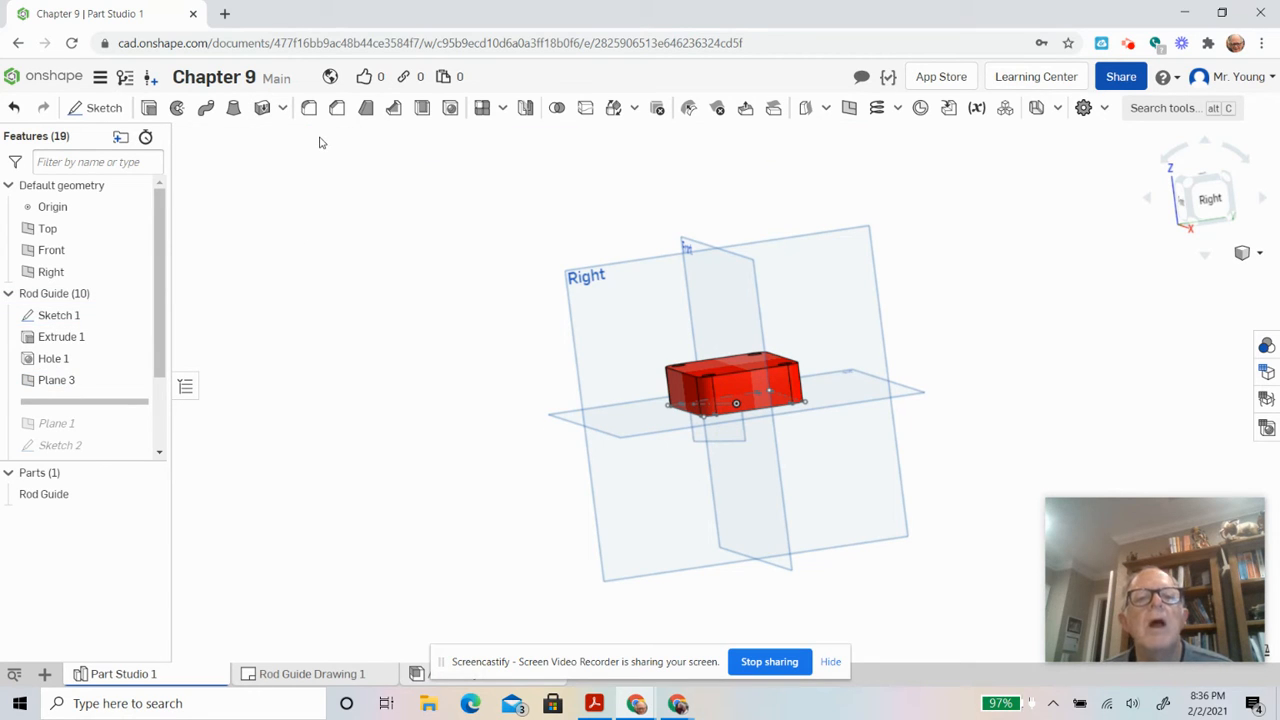
left_click(96, 108)
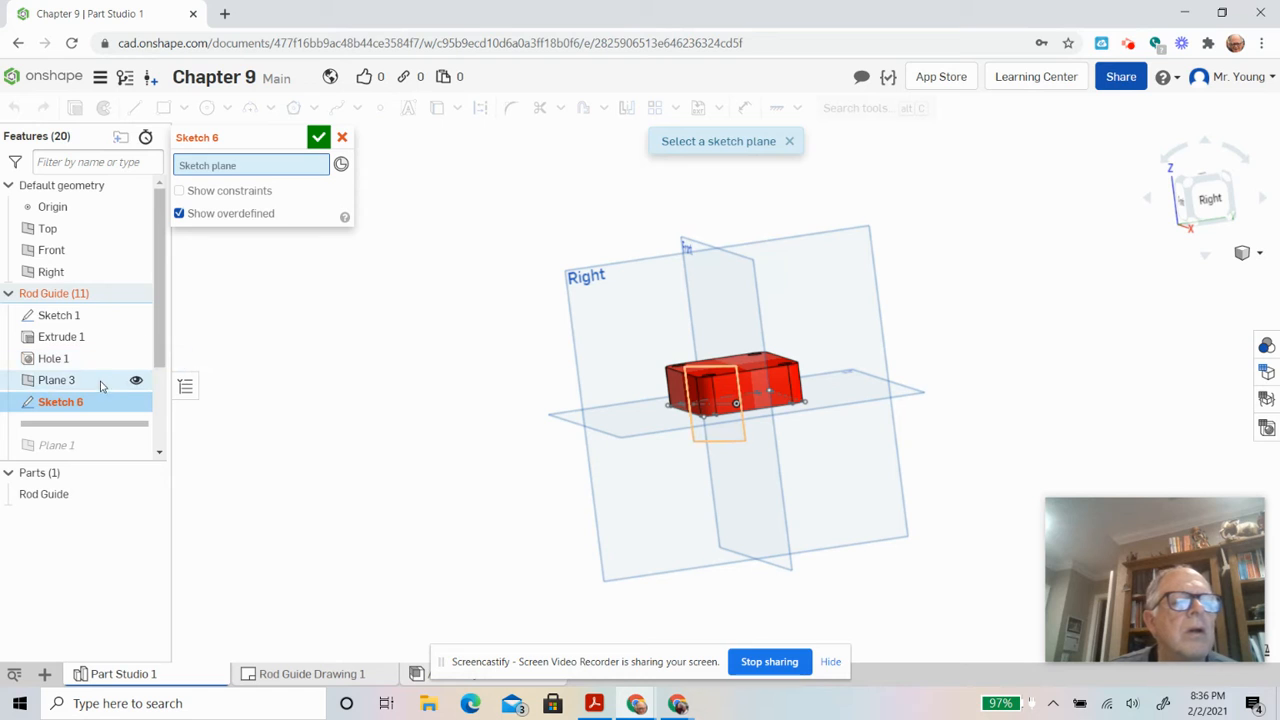
- Place the new sketch on Plane 3, view it normal, and cancel it unsaved
left_click(56, 380)
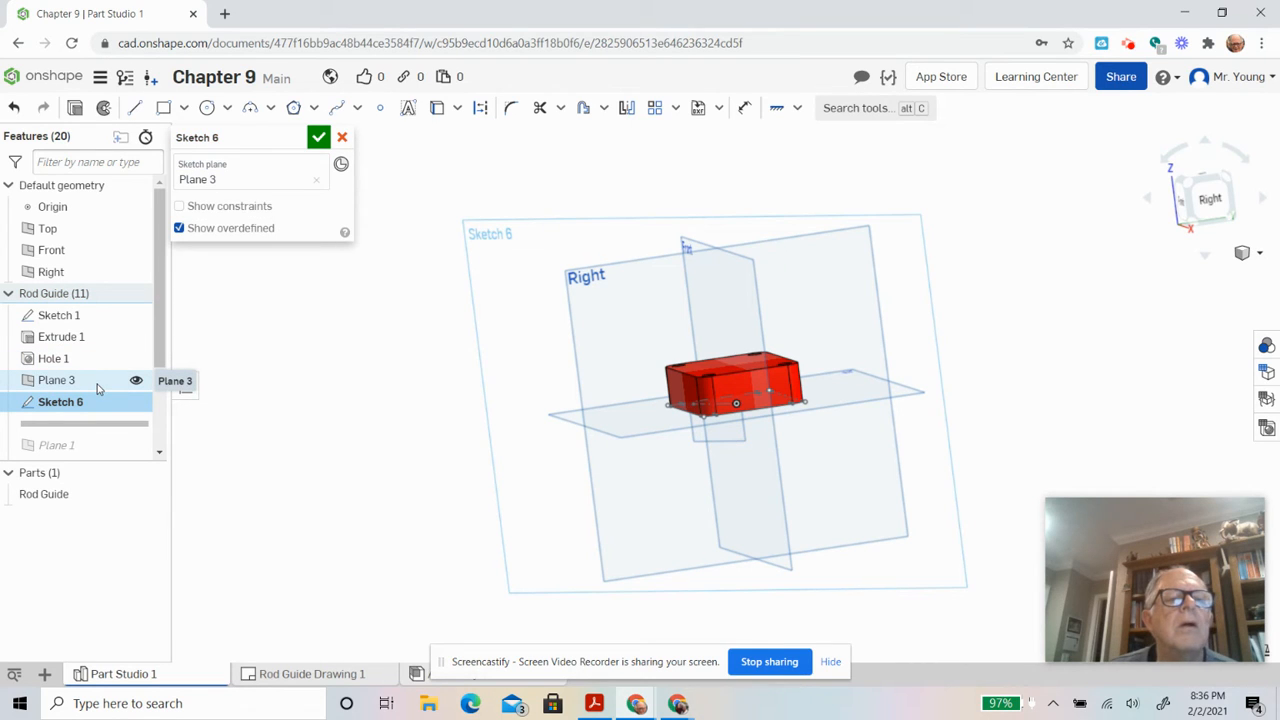
right_click(62, 402)
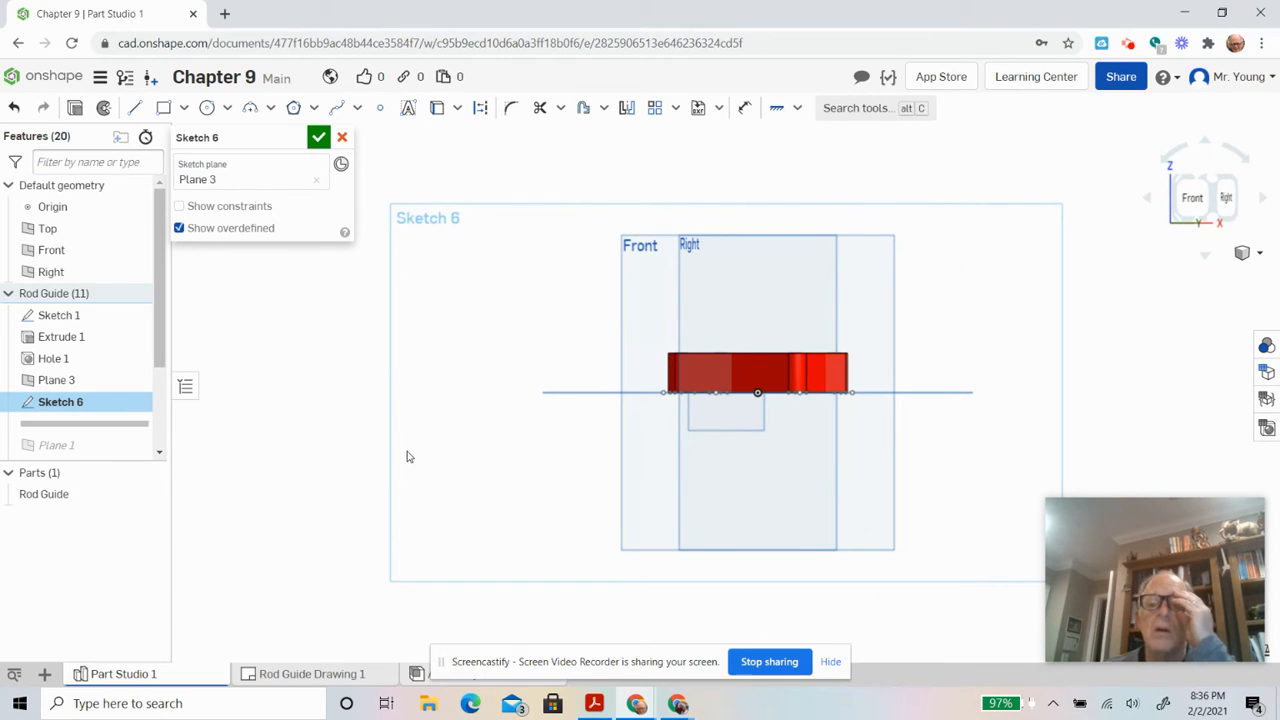
mouse_move(628, 390)
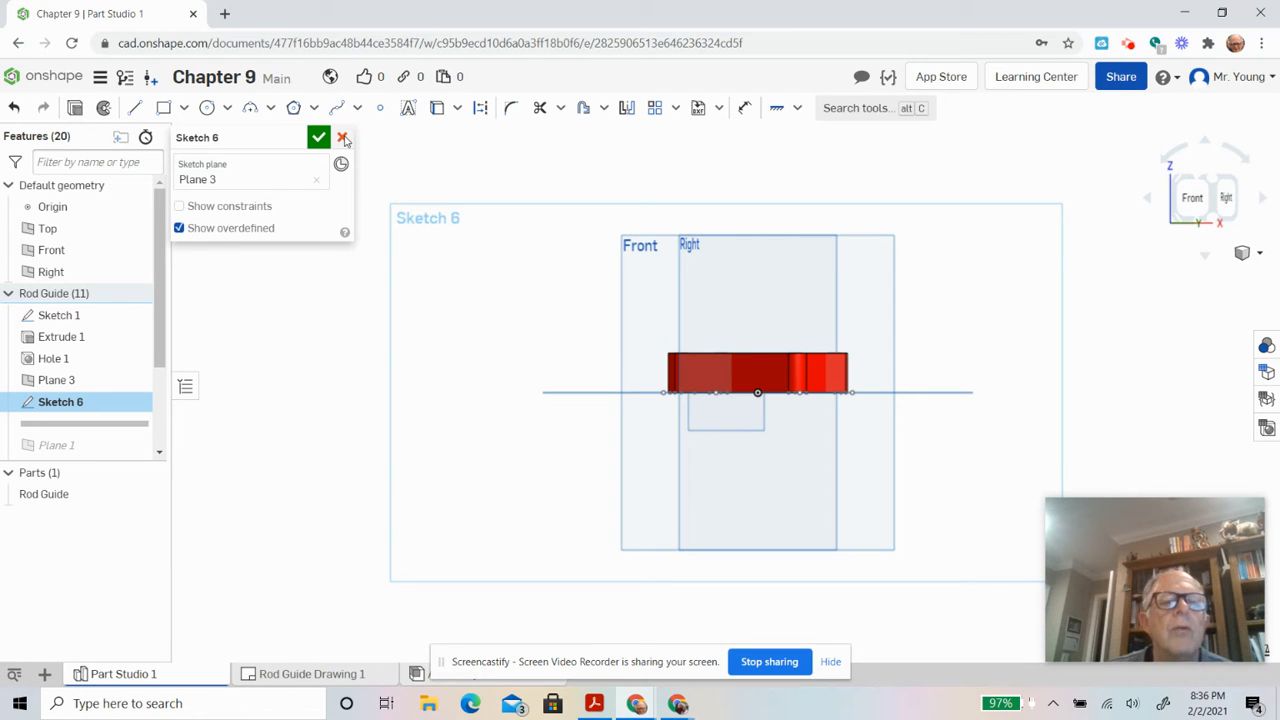
left_click(344, 136)
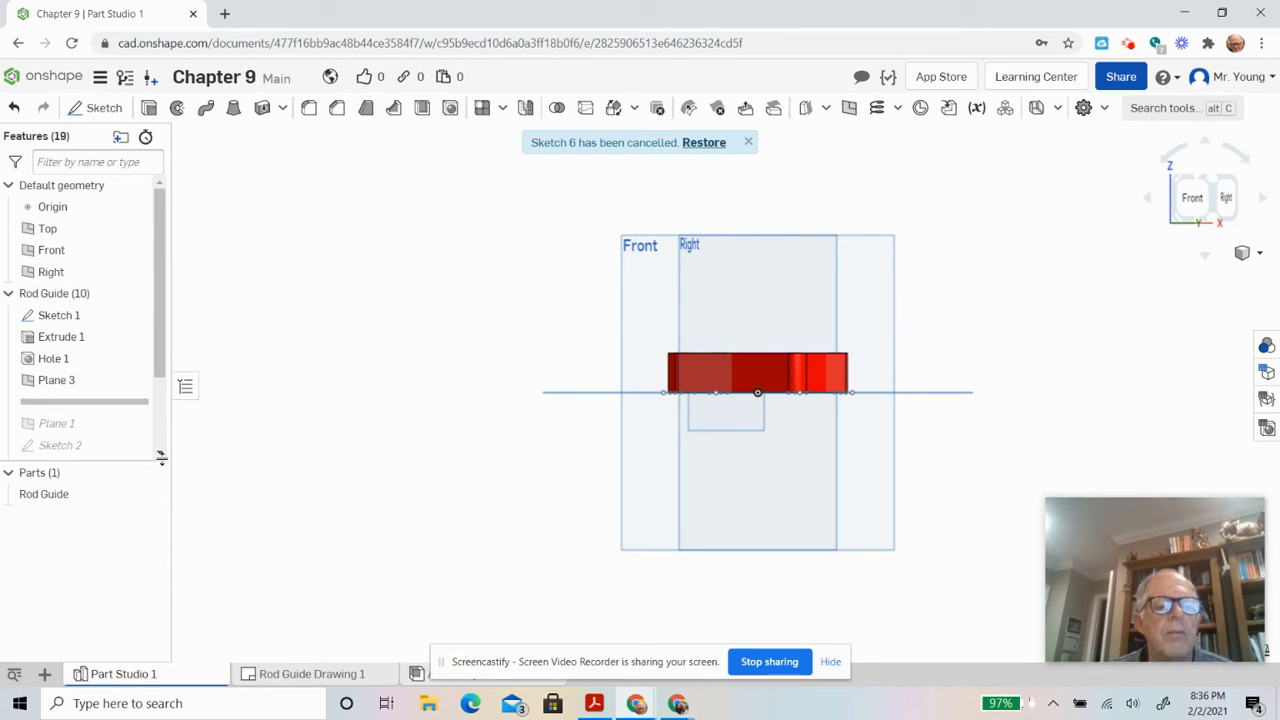
- Roll the feature history forward to include Plane 1 and Sketch 2
scroll("down", 3)
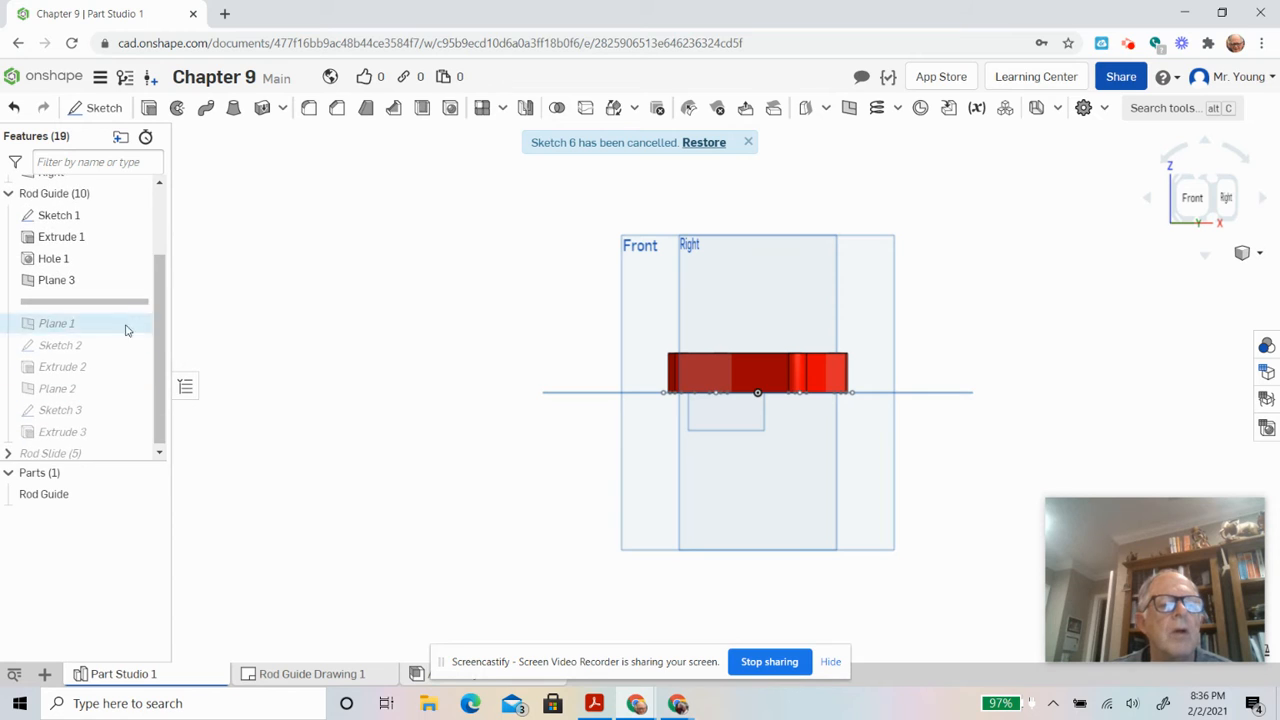
mouse_move(128, 328)
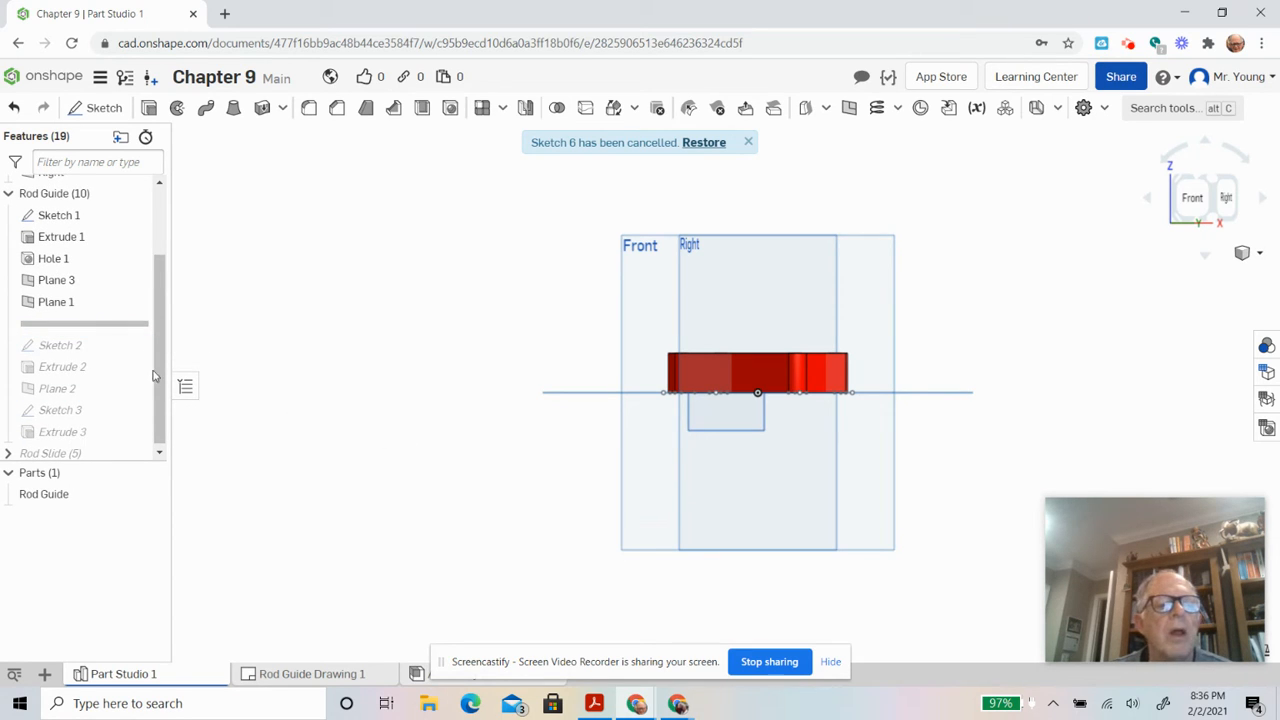
left_click(62, 366)
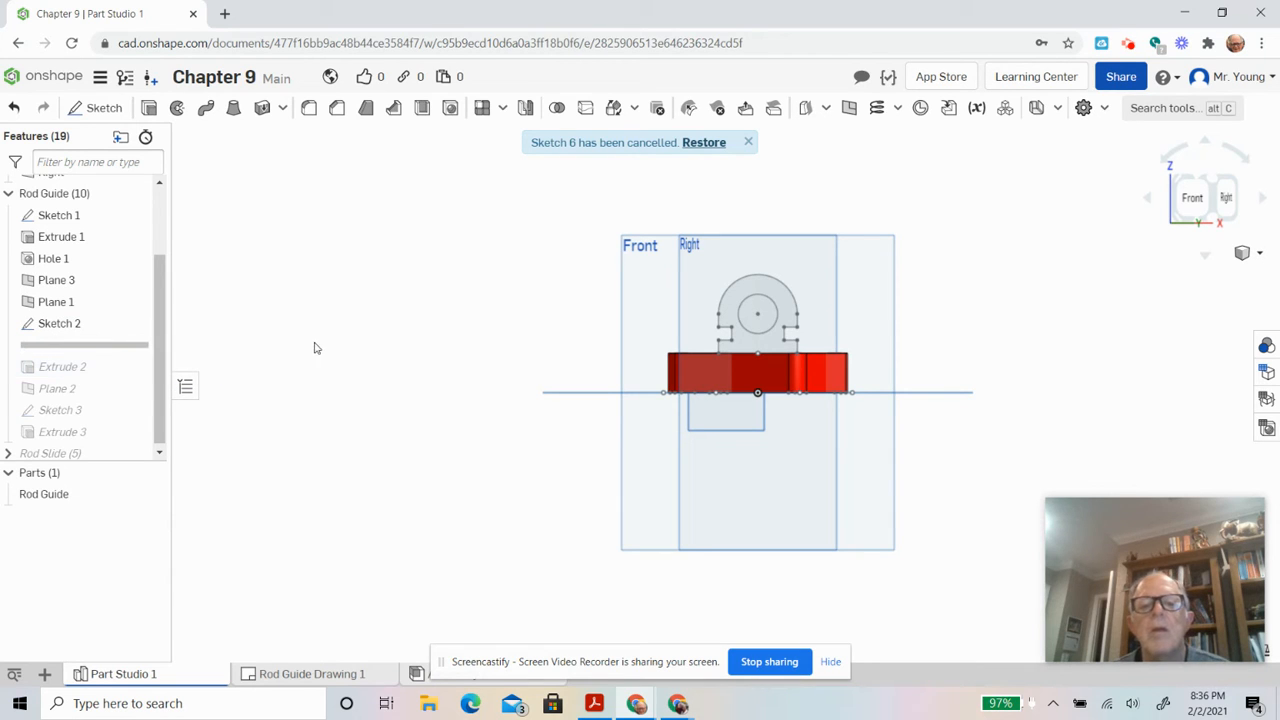
right_click(316, 348)
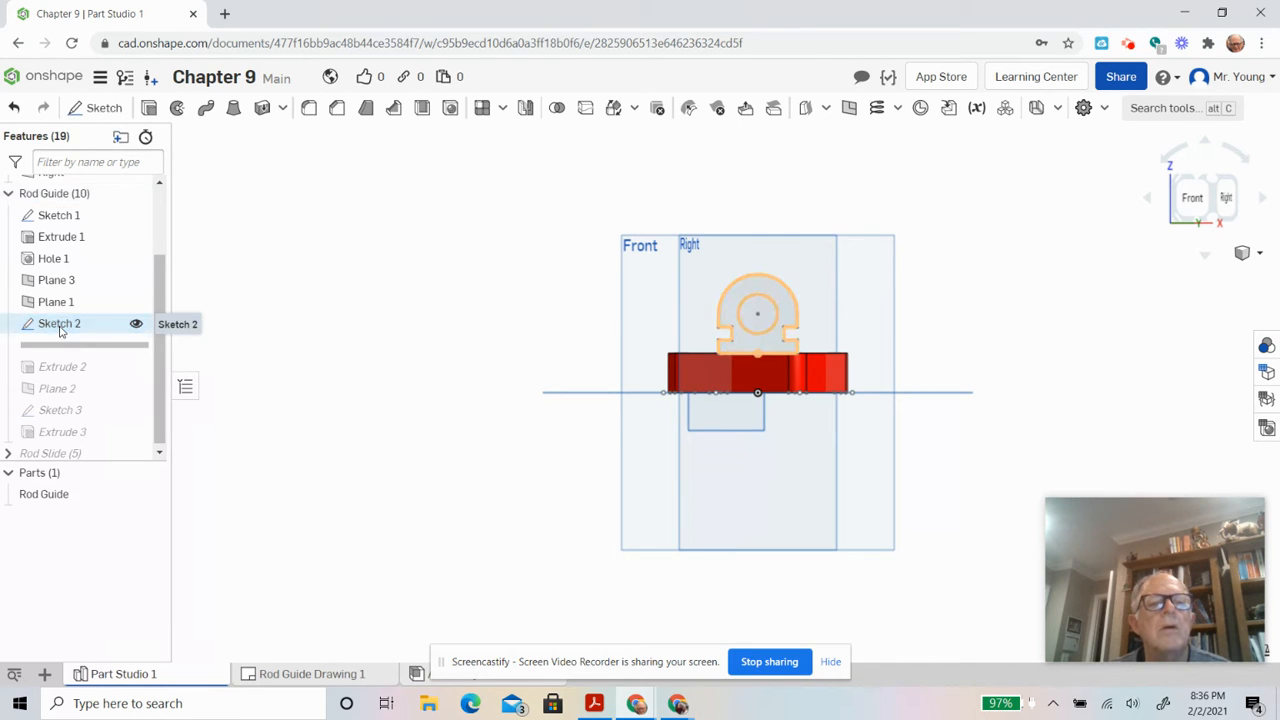
- Edit Sketch 2 and revise the support height dimension of the rounded profile
double_click(60, 324)
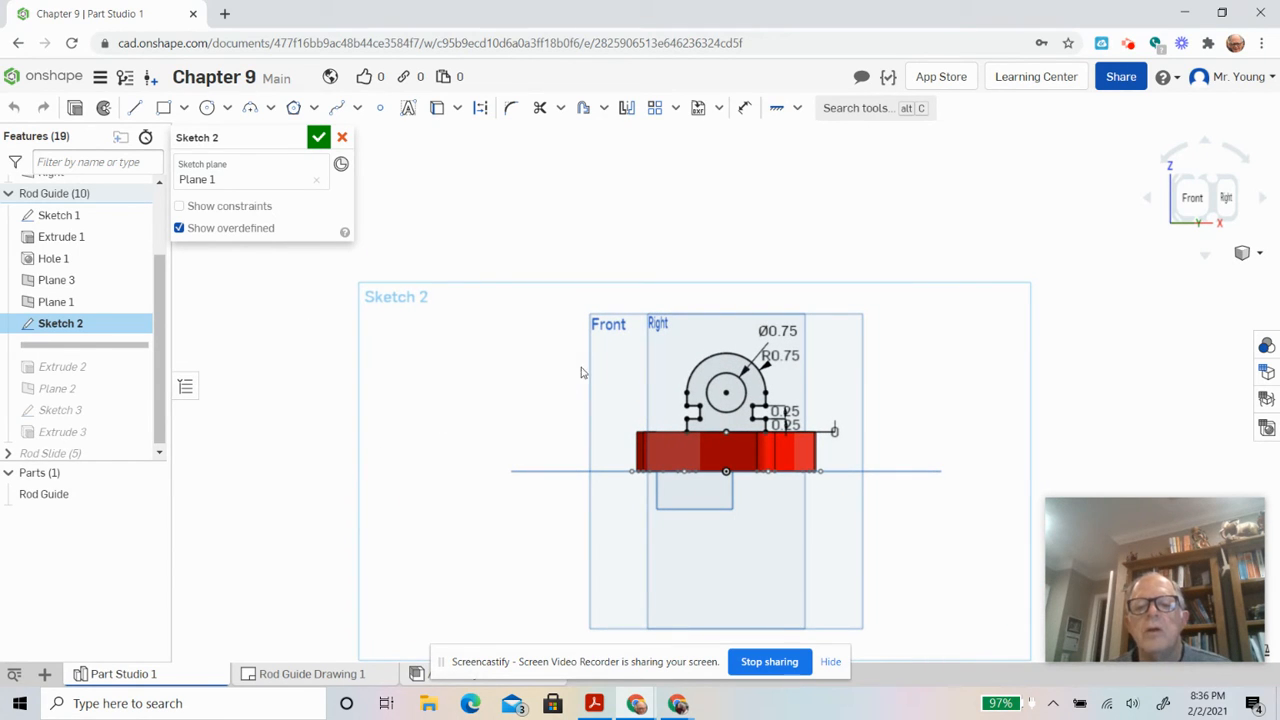
mouse_move(880, 430)
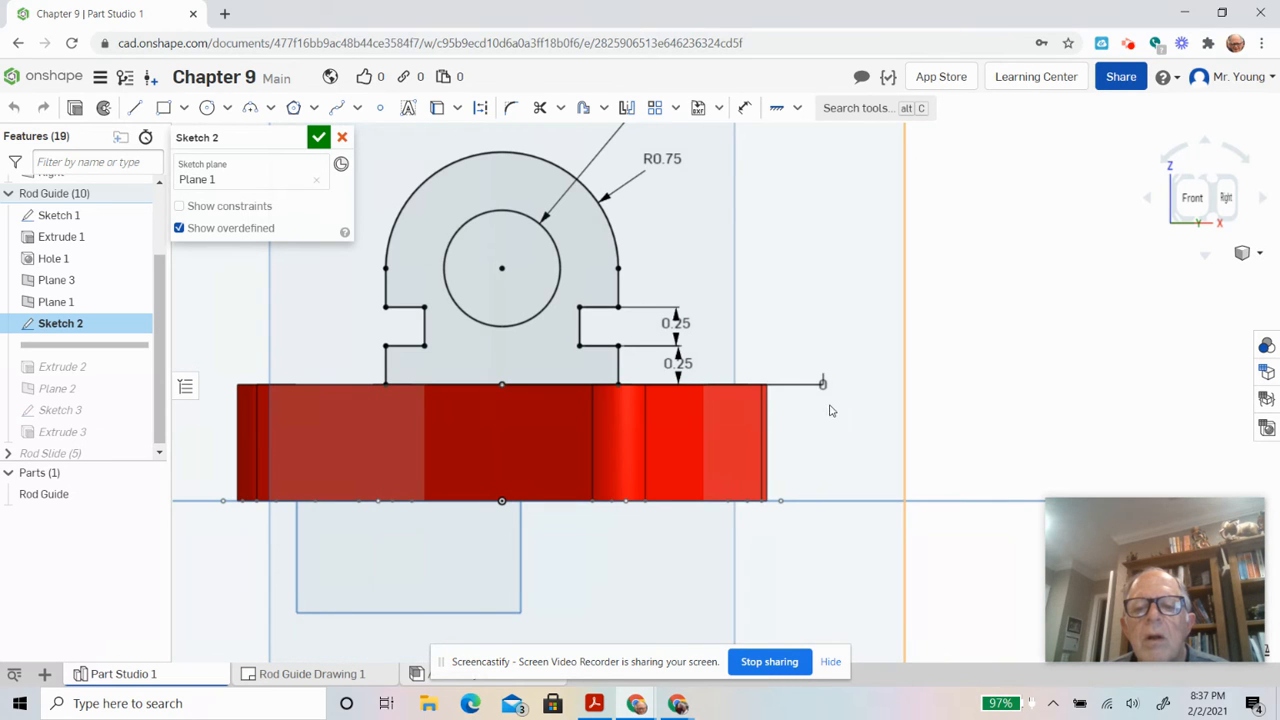
left_click(820, 384)
type("0.5")
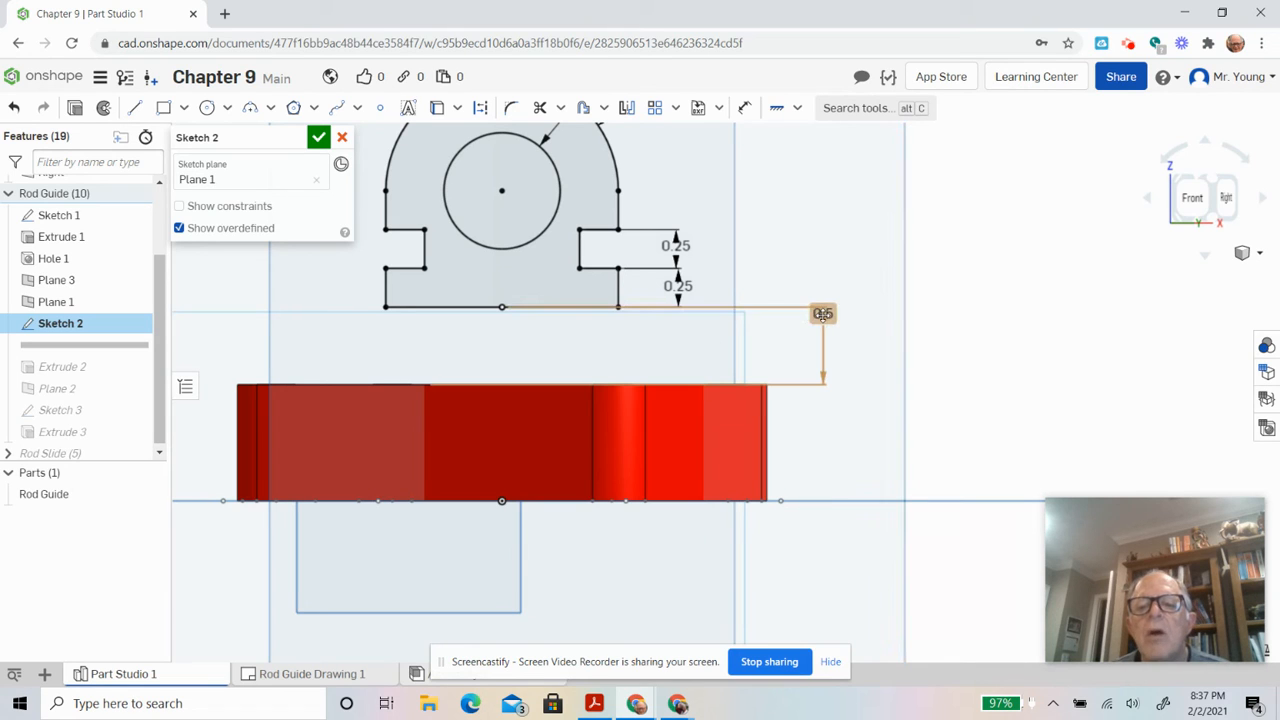
double_click(822, 314)
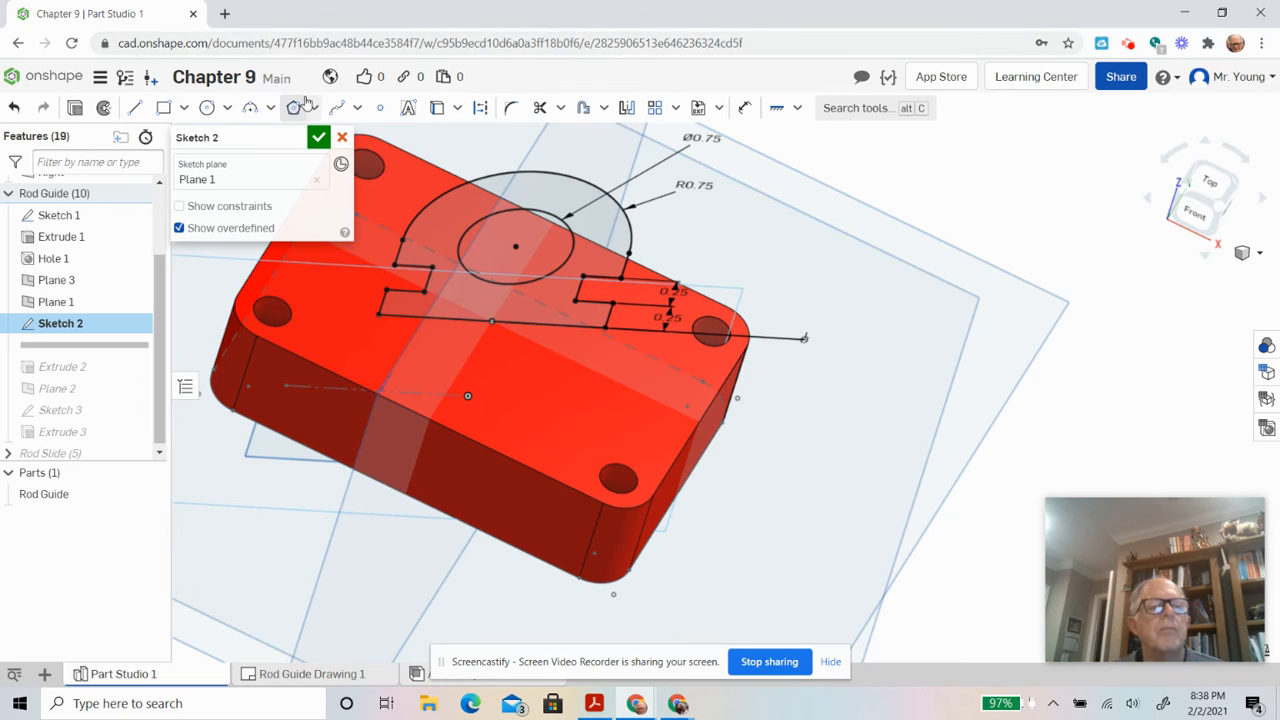
mouse_move(296, 108)
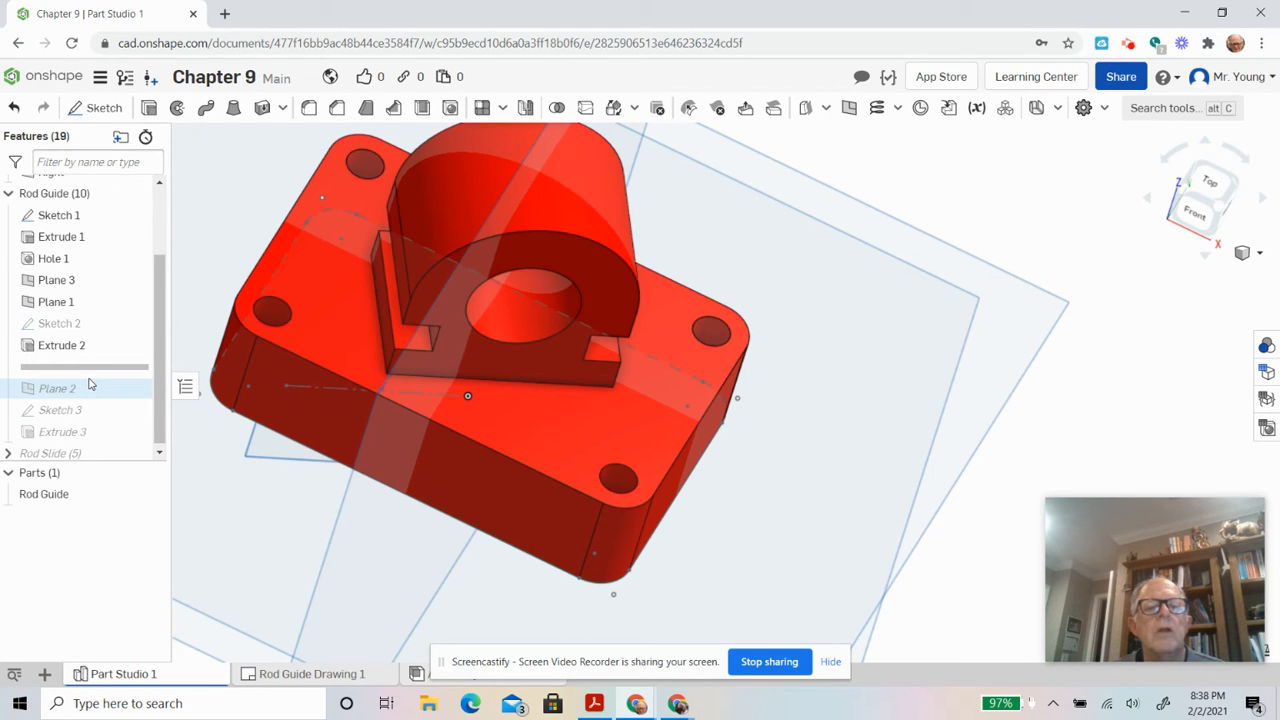
mouse_move(90, 378)
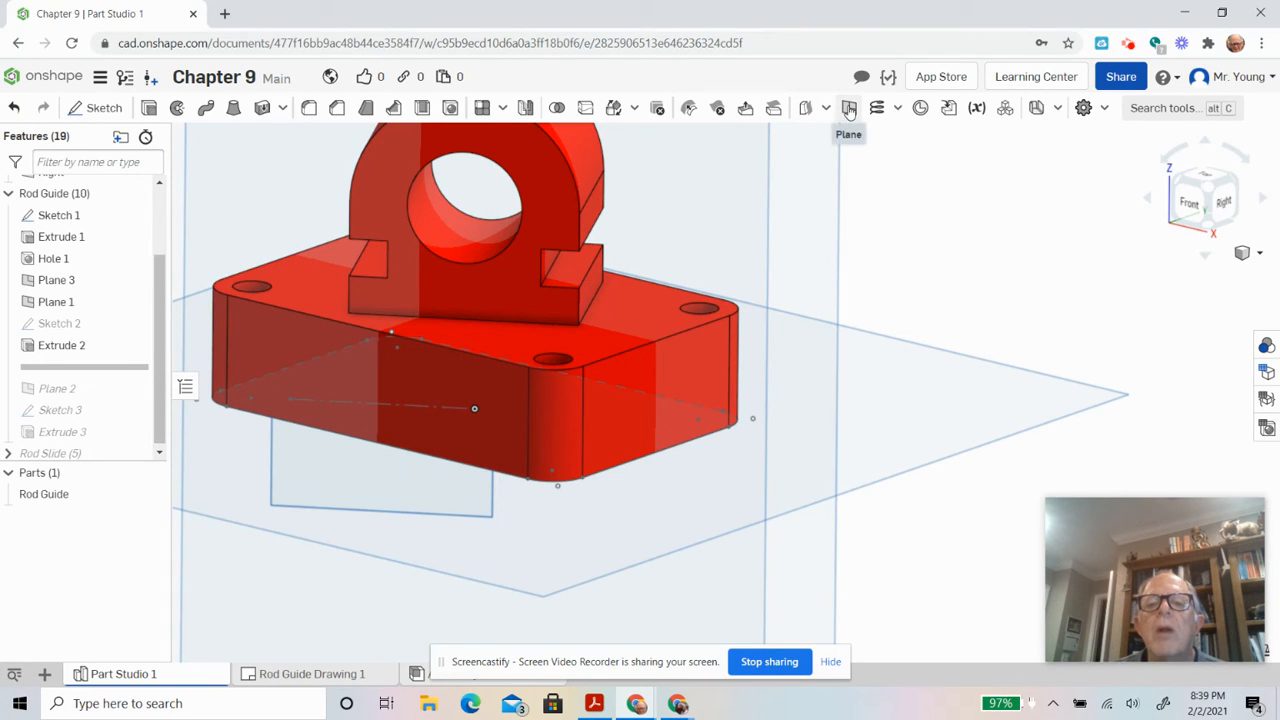
- Create Plane 4 offset about 0.75 in from the base plate's top face
left_click(848, 108)
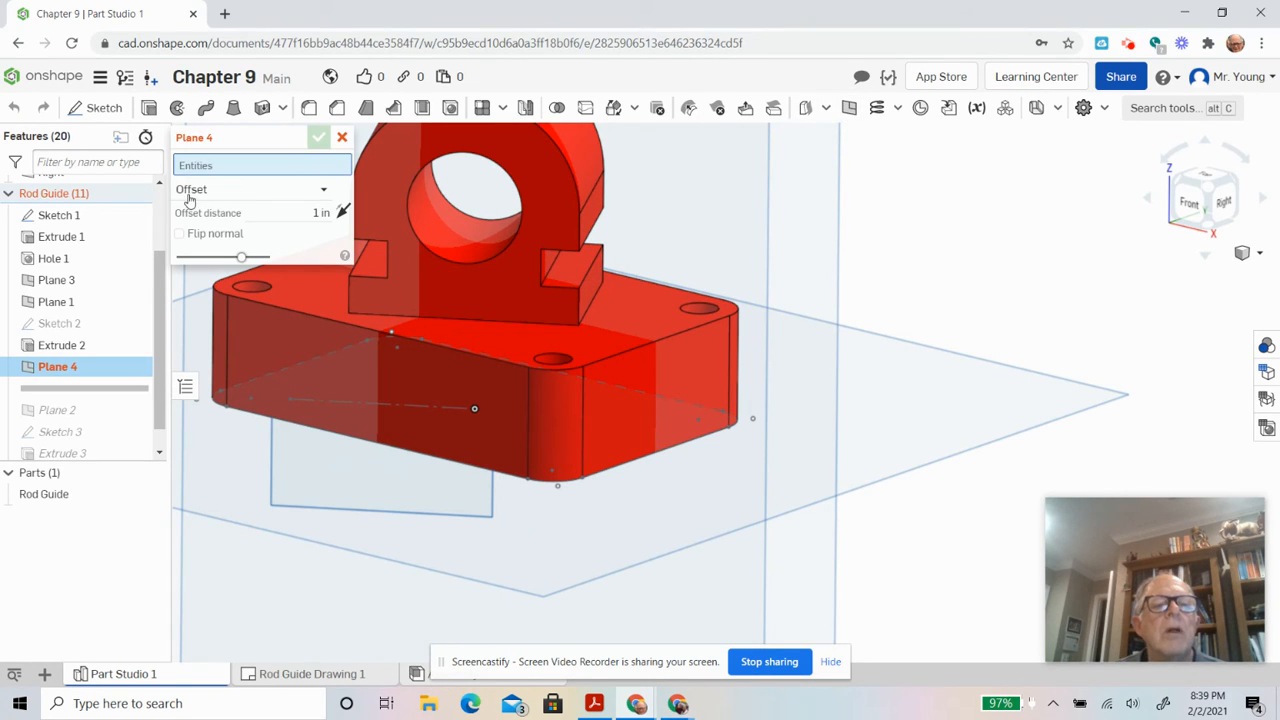
mouse_move(188, 192)
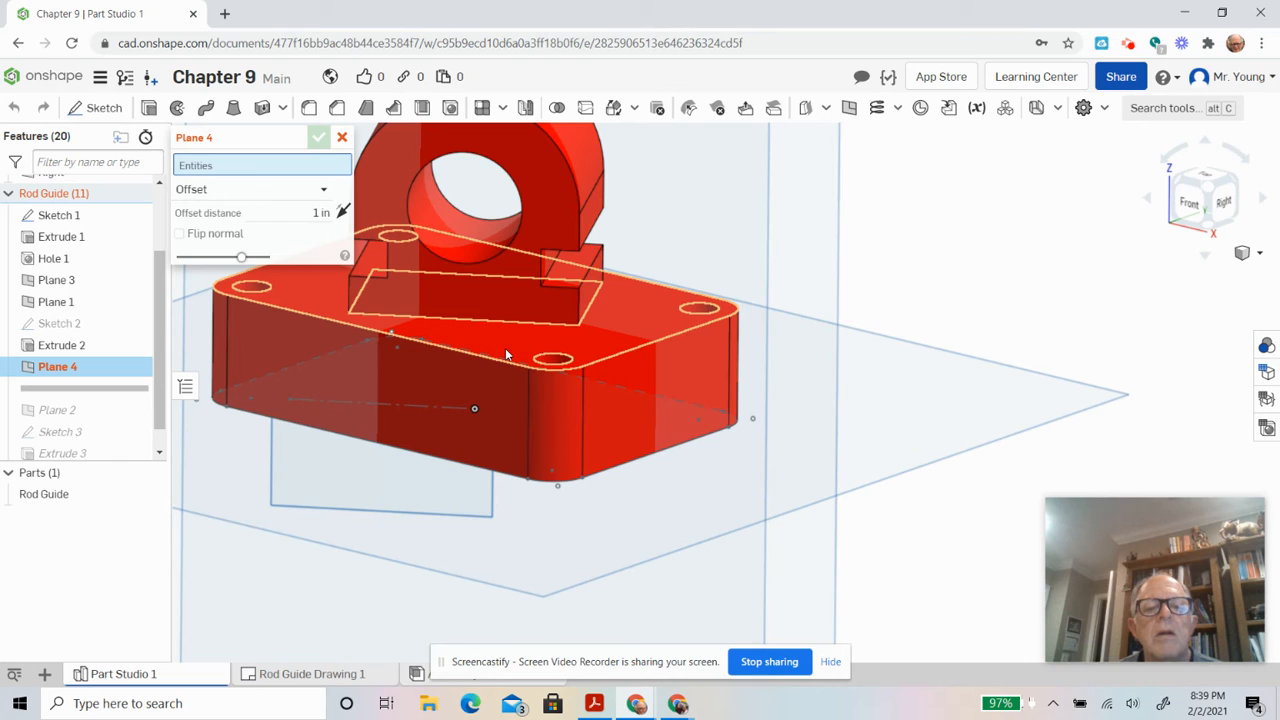
left_click(504, 356)
type("0.75")
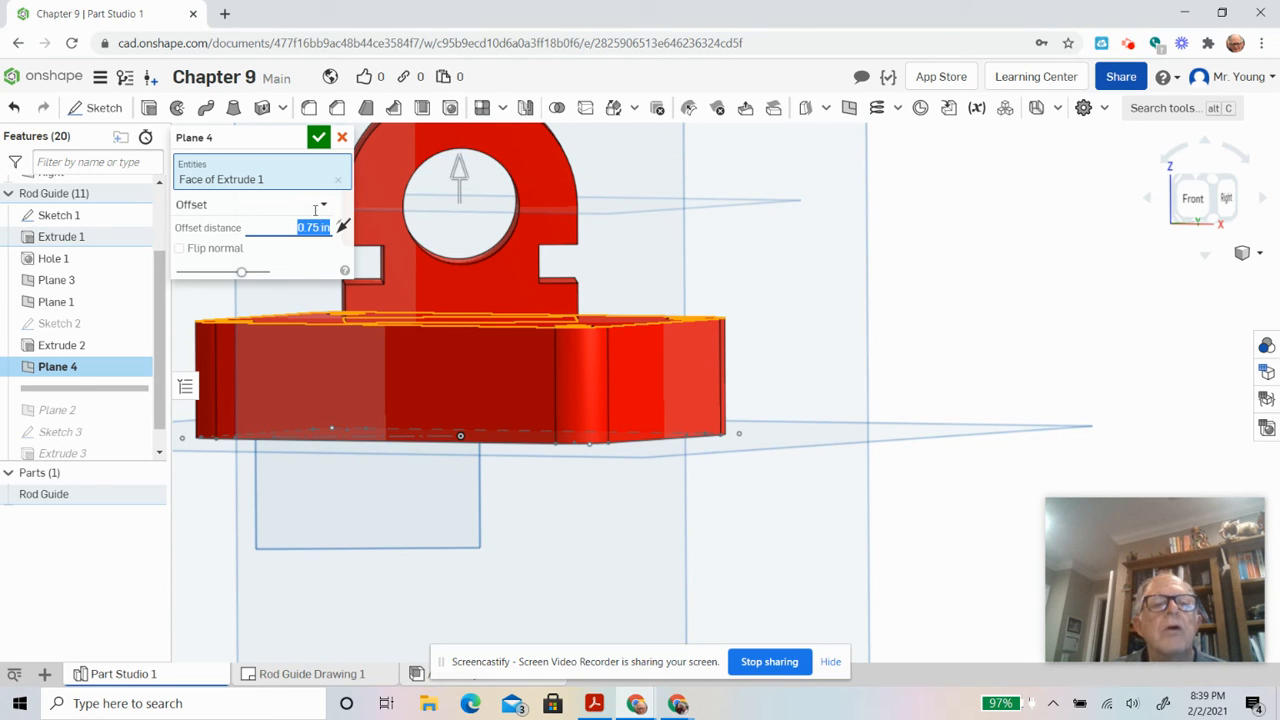
left_click(318, 136)
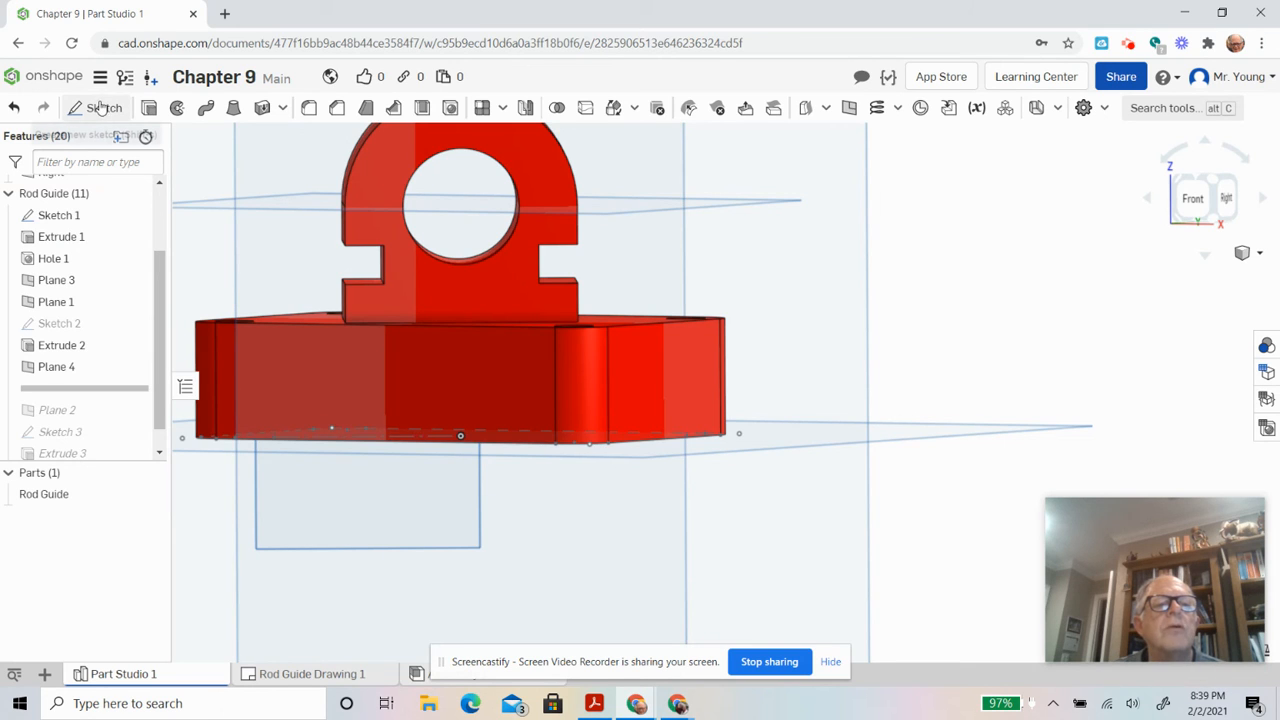
- Sketch a centred circle on Plane 4, viewed normal, with diameter dimension 25
left_click(100, 108)
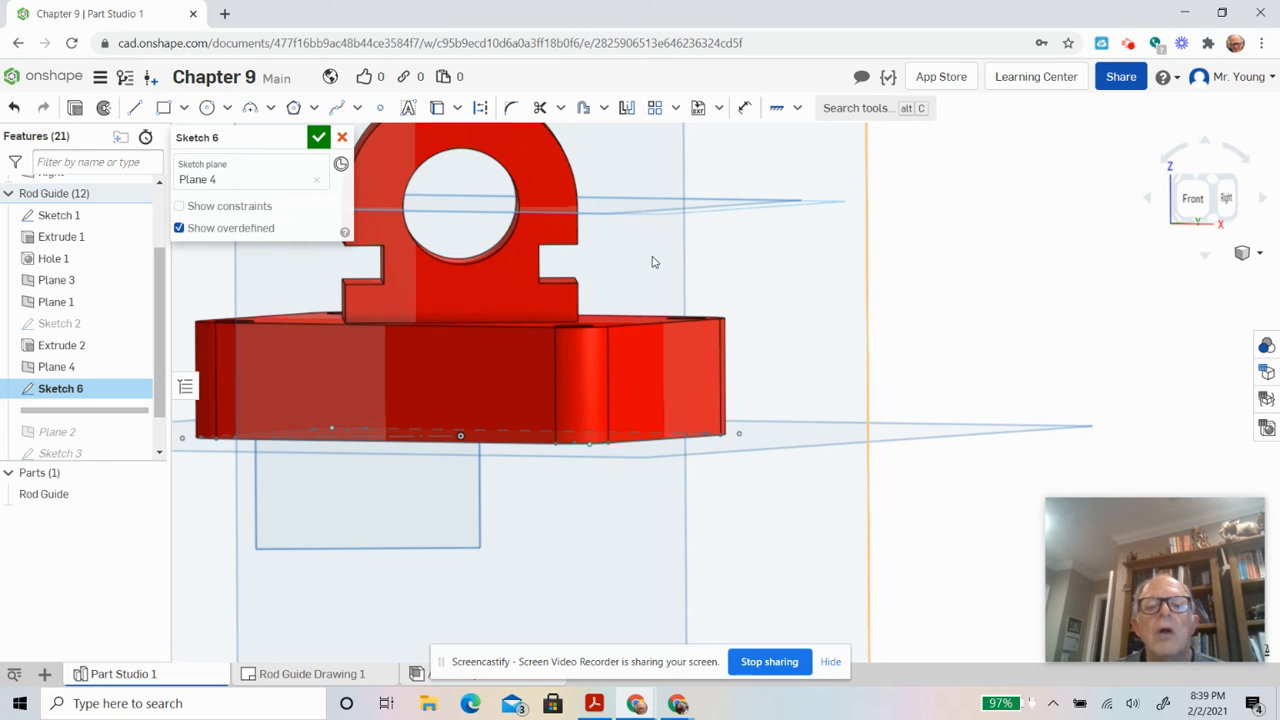
right_click(652, 262)
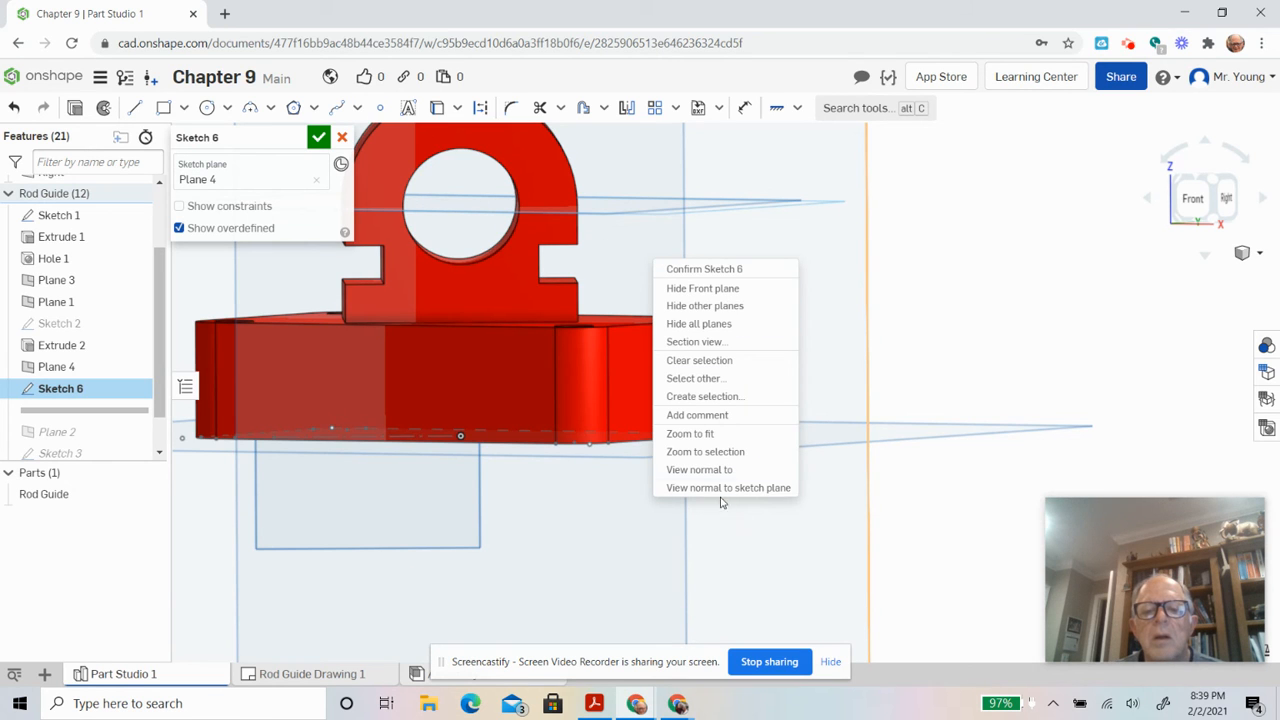
left_click(728, 488)
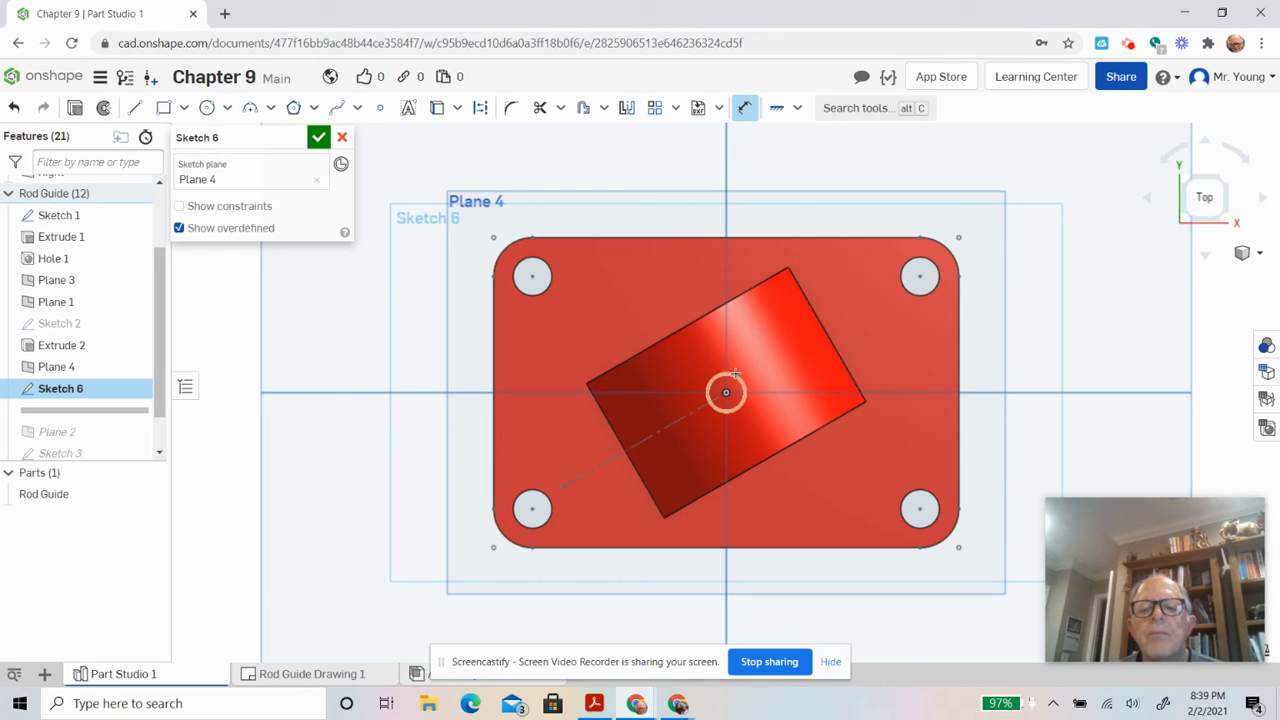
left_click(722, 390)
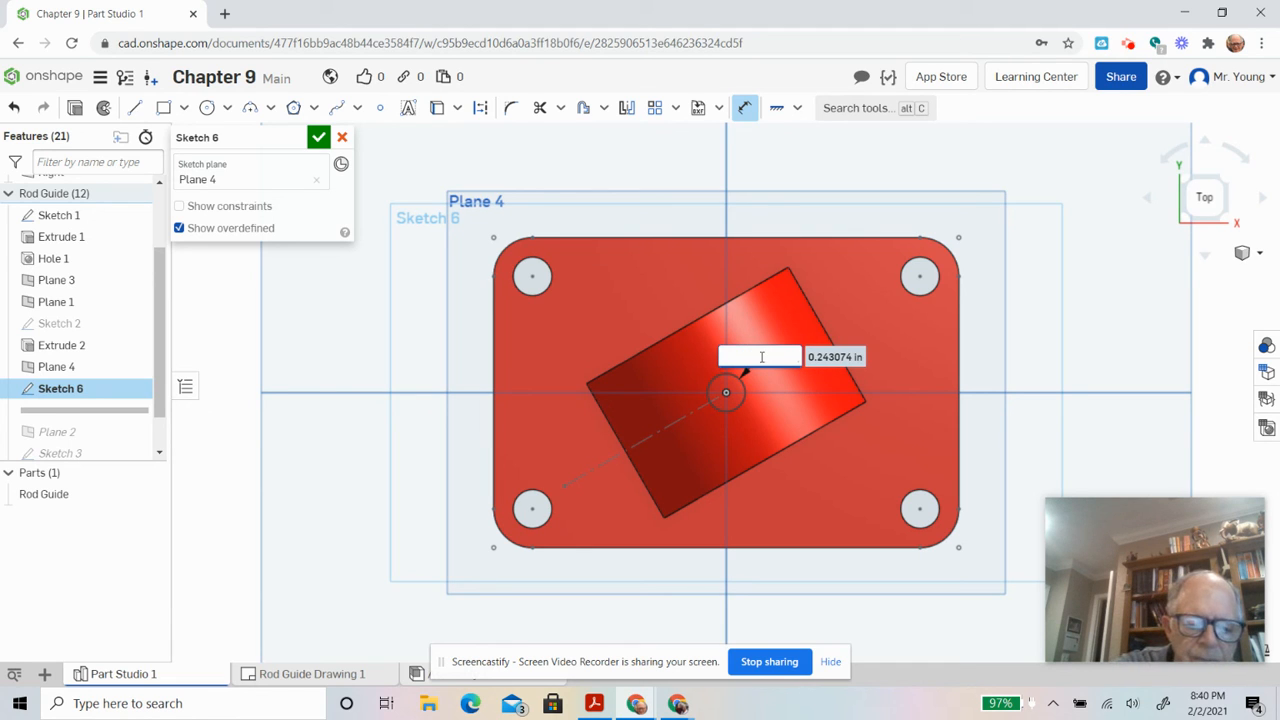
type("25")
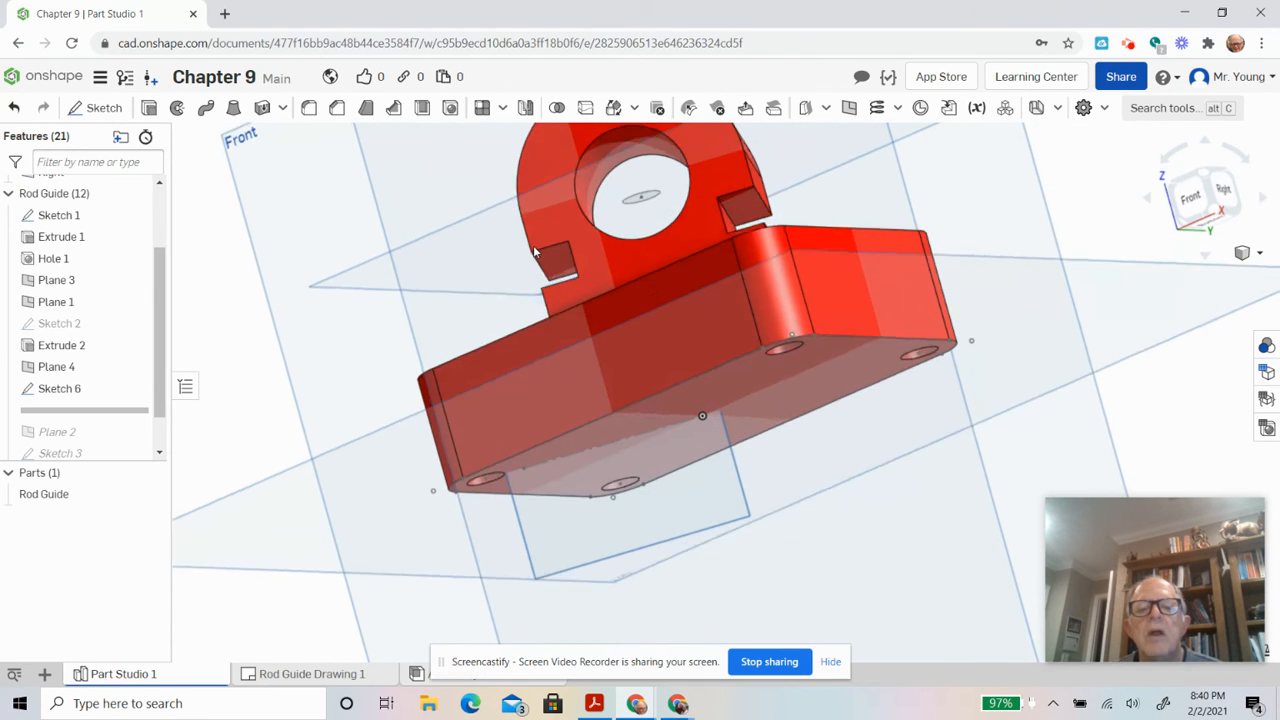
left_click_drag(536, 250, 700, 412)
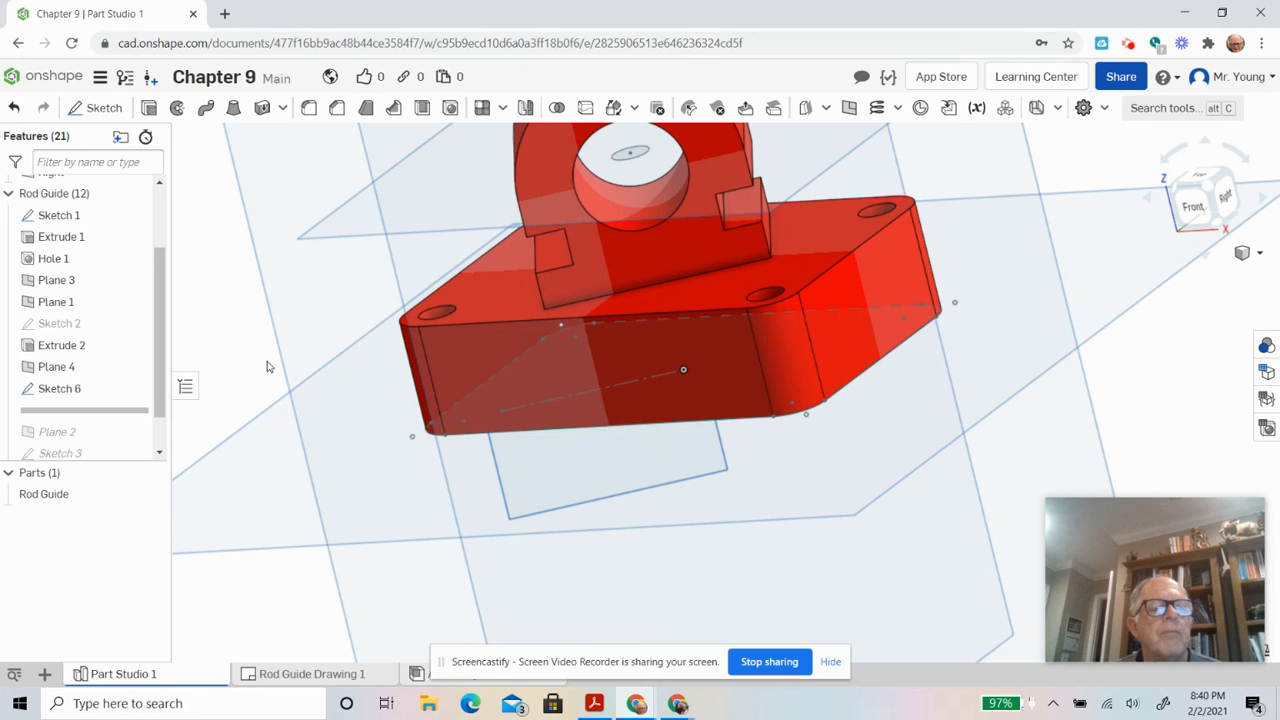
mouse_move(88, 392)
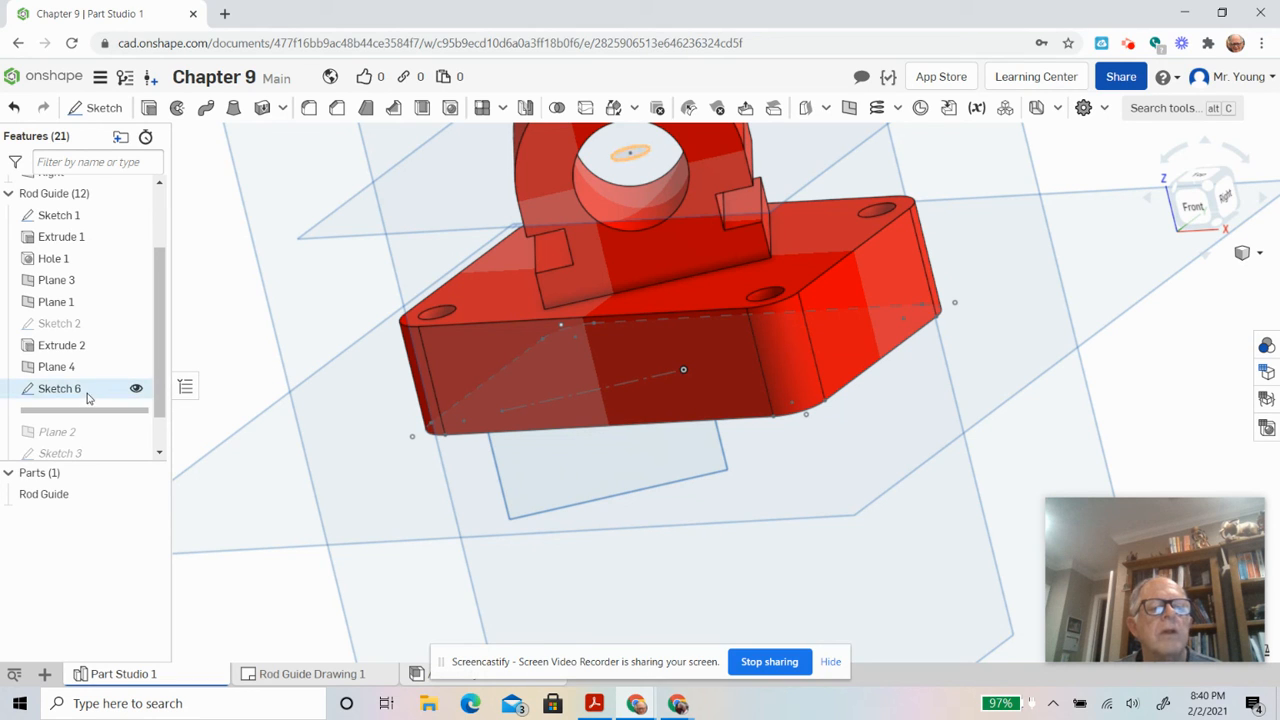
- Delete Sketch 6 and Plane 4, then roll history forward through Plane 2 and Sketch 3
right_click(60, 388)
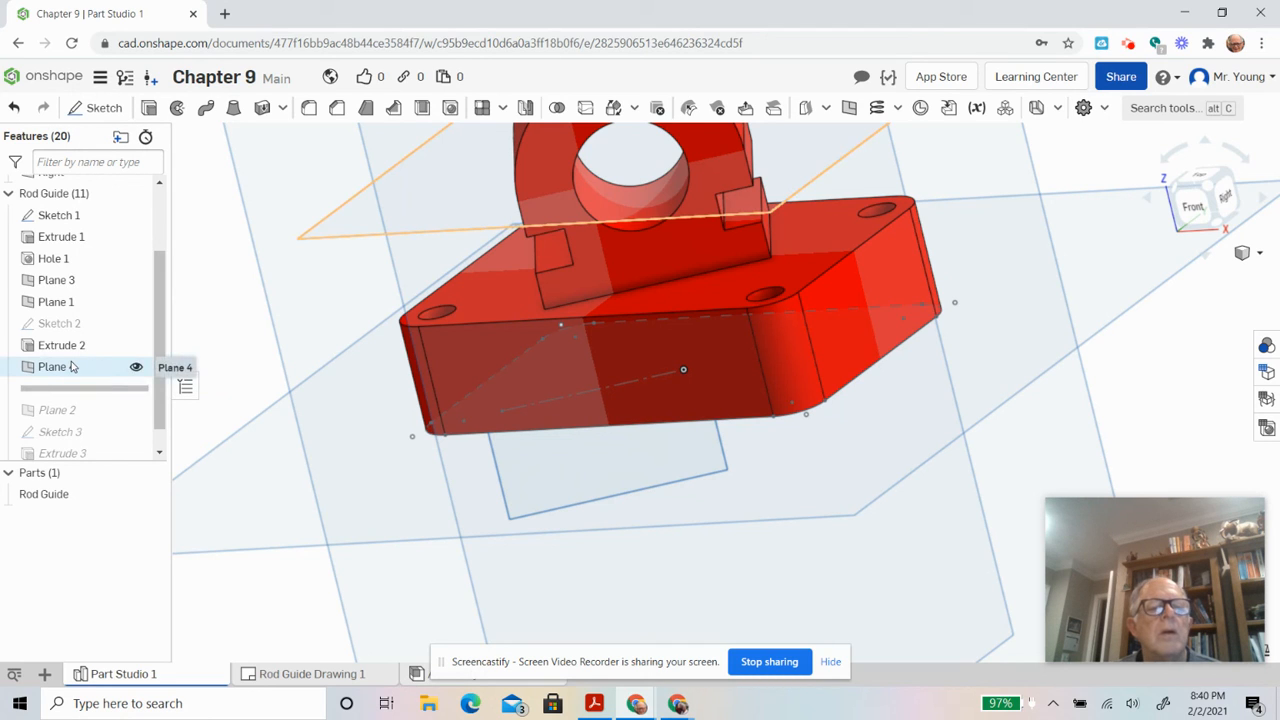
right_click(56, 368)
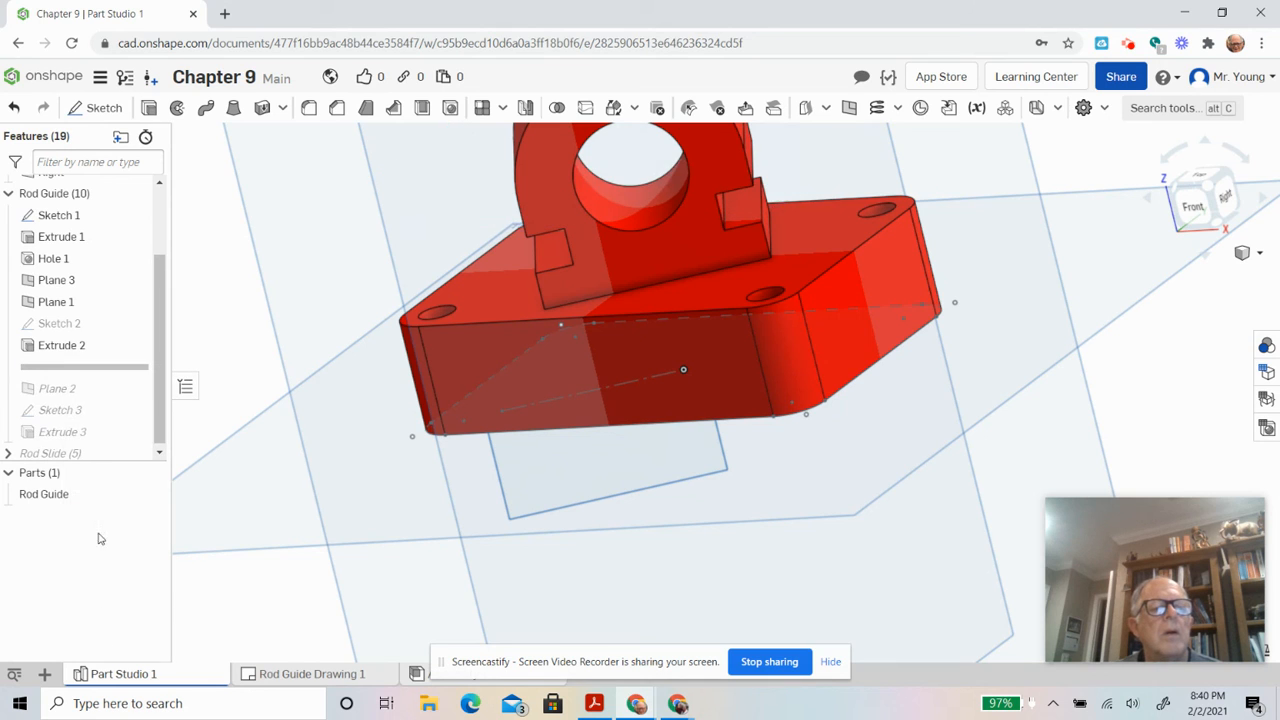
mouse_move(100, 410)
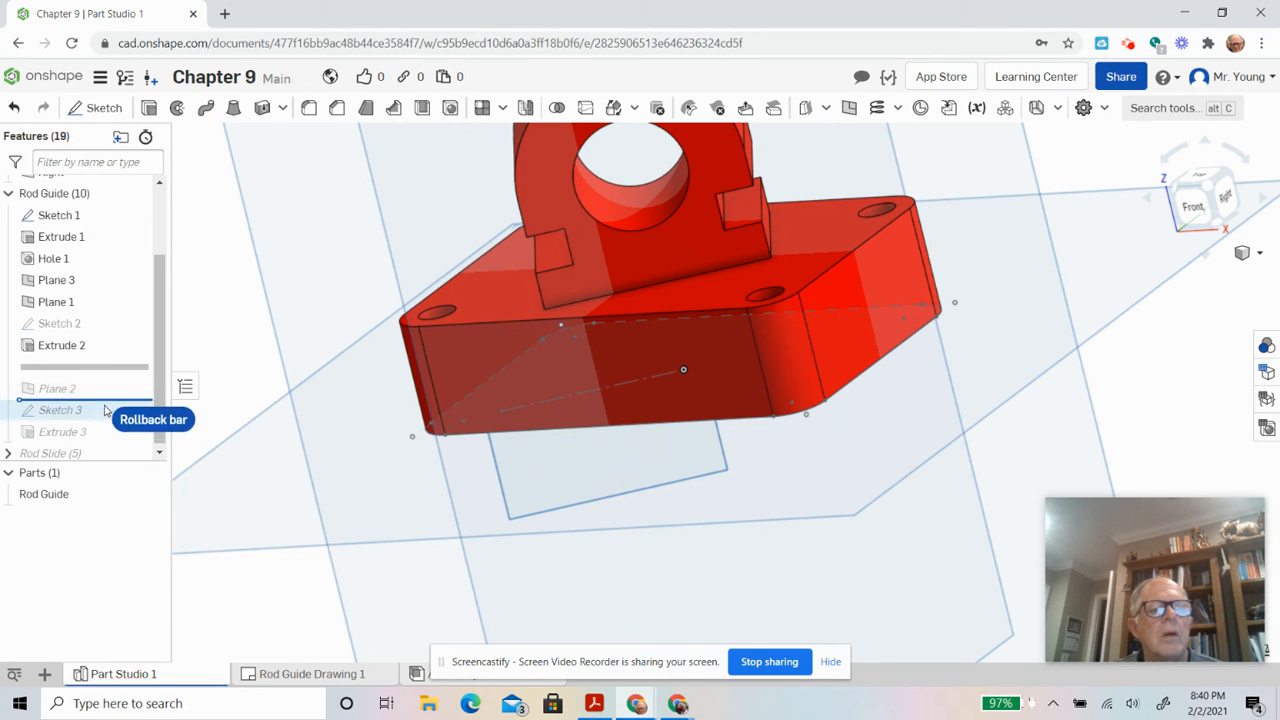
left_click_drag(116, 410, 116, 420)
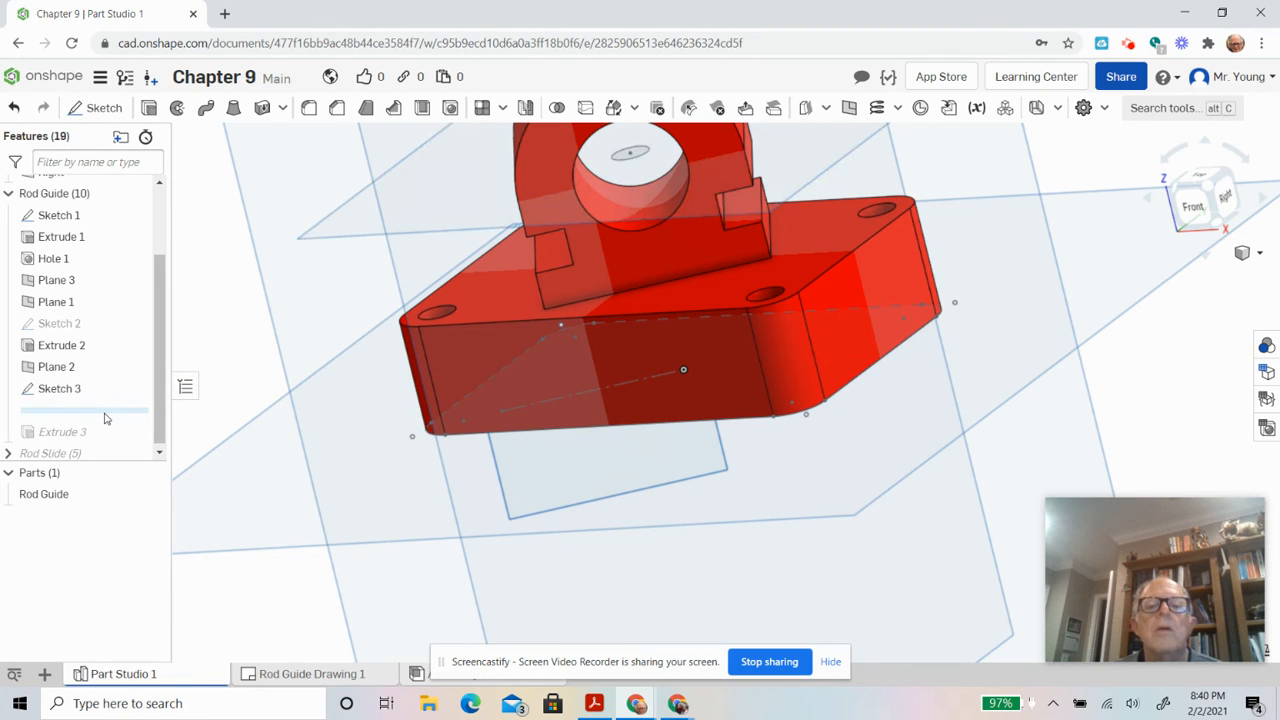